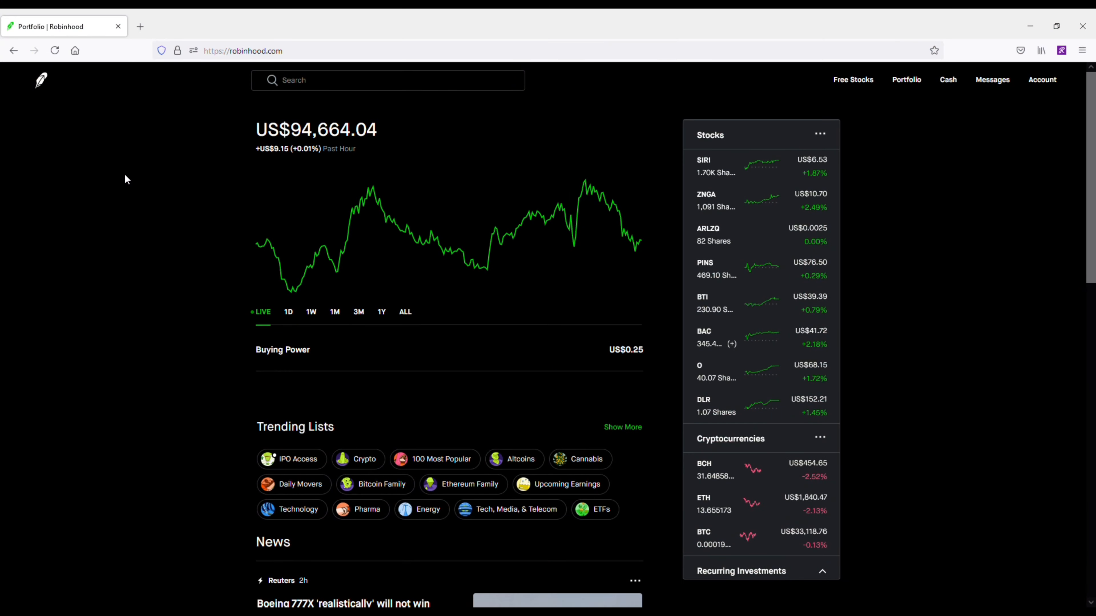
{"action": "mouse_move", "coordinate": [231, 501]}
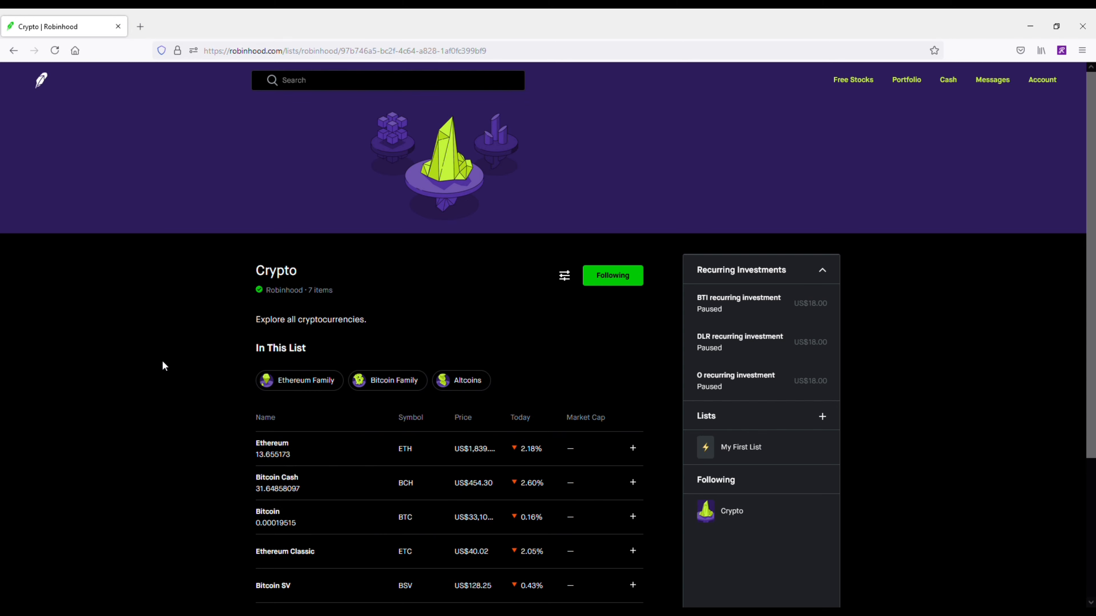
Step: Scroll the portfolio home down to the followed Crypto list and reach Ethereum
{"action": "scroll", "scroll_direction": "down", "scroll_amount": 3}
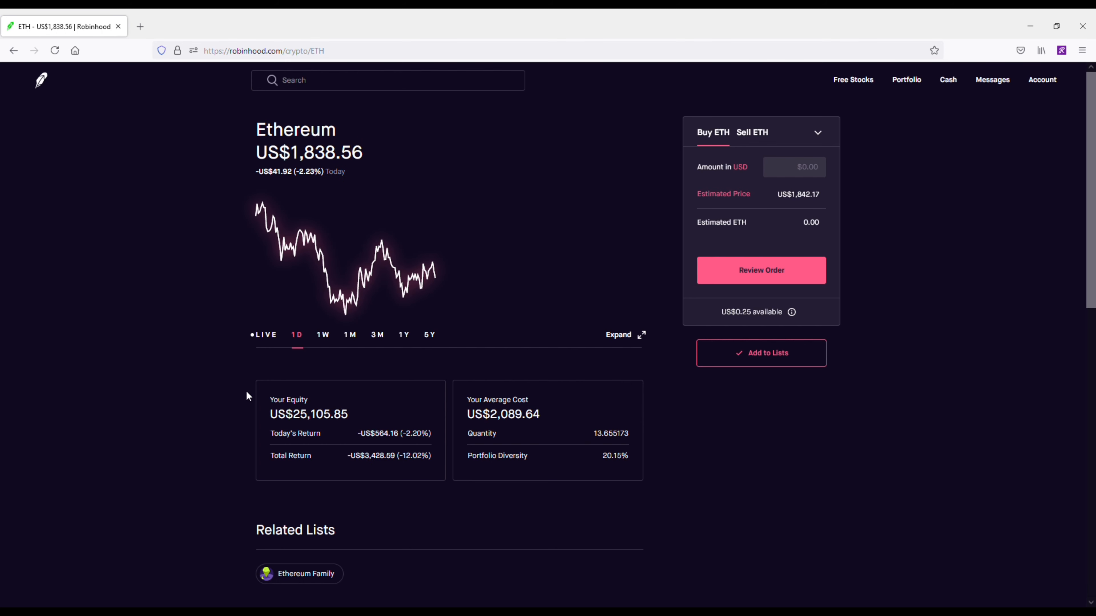
Step: View Ethereum's price chart over LIVE, 1D, 1M and finally the 1Y range
{"action": "left_click", "coordinate": [266, 335]}
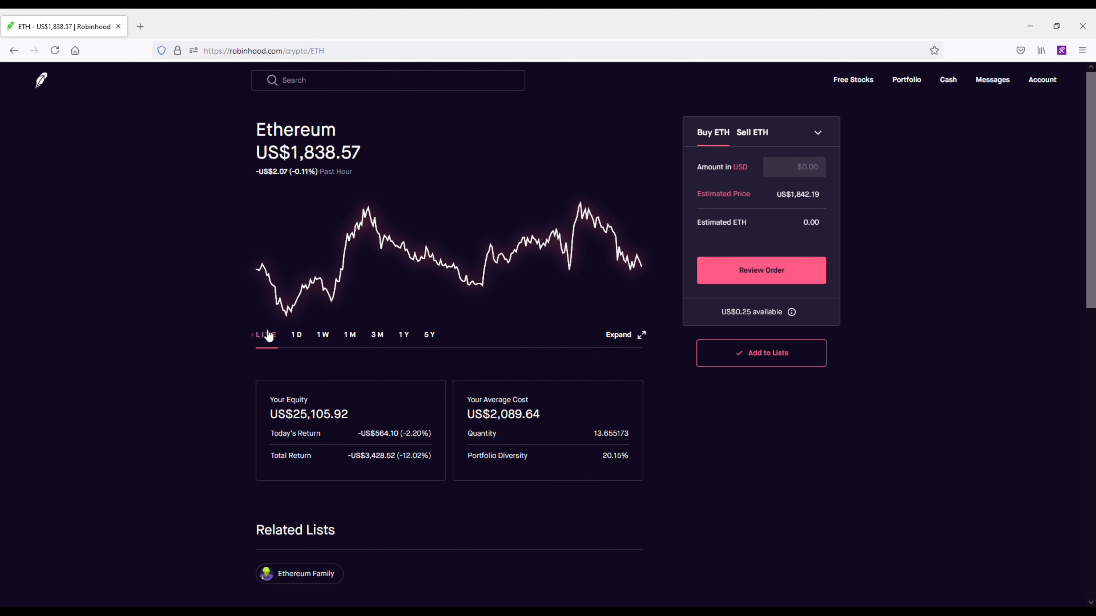
{"action": "left_click", "coordinate": [297, 335]}
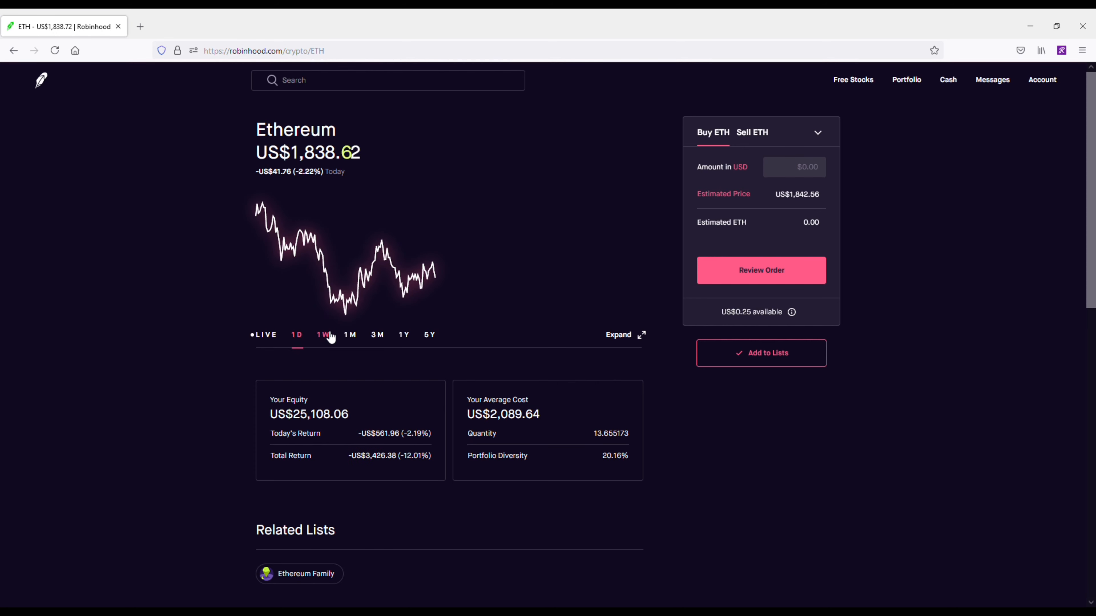
{"action": "left_click", "coordinate": [349, 335]}
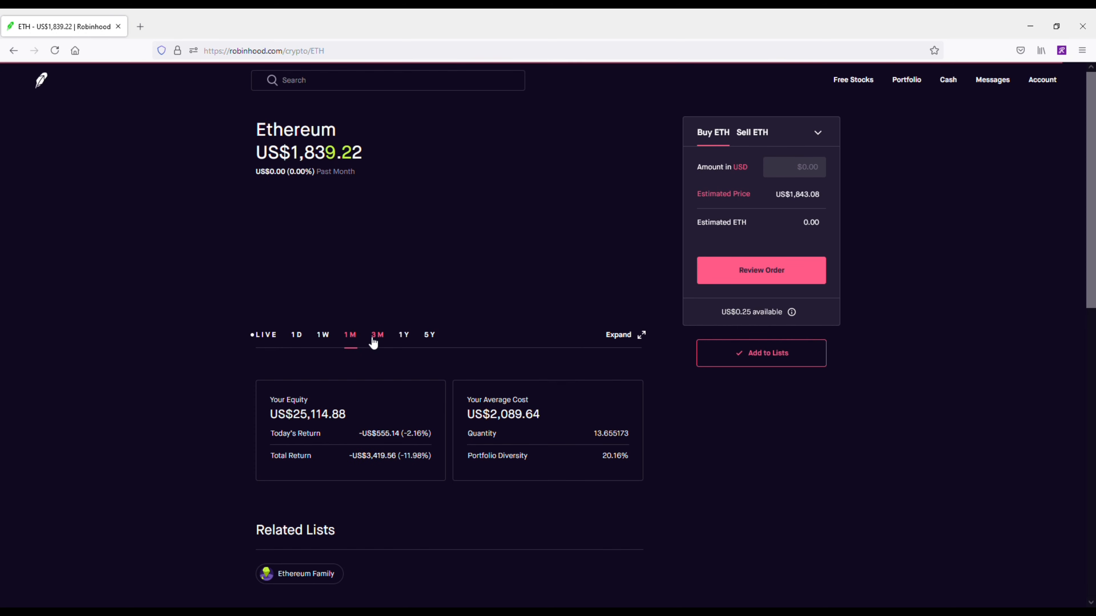
{"action": "left_click", "coordinate": [404, 335]}
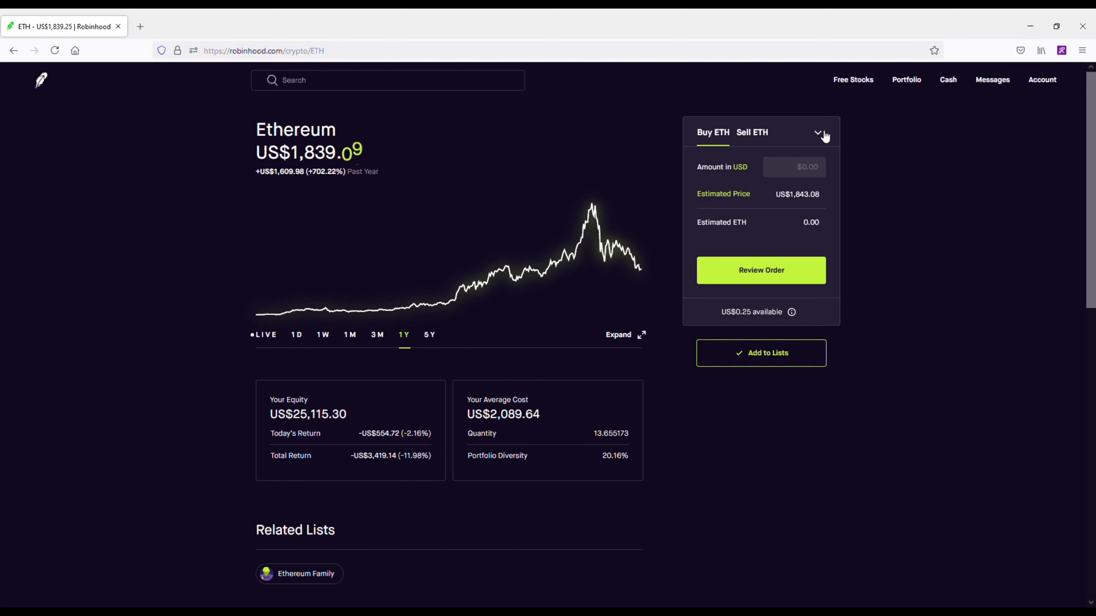
Step: Check the order type choices and switch the order panel to Sell ETH
{"action": "left_click", "coordinate": [817, 132]}
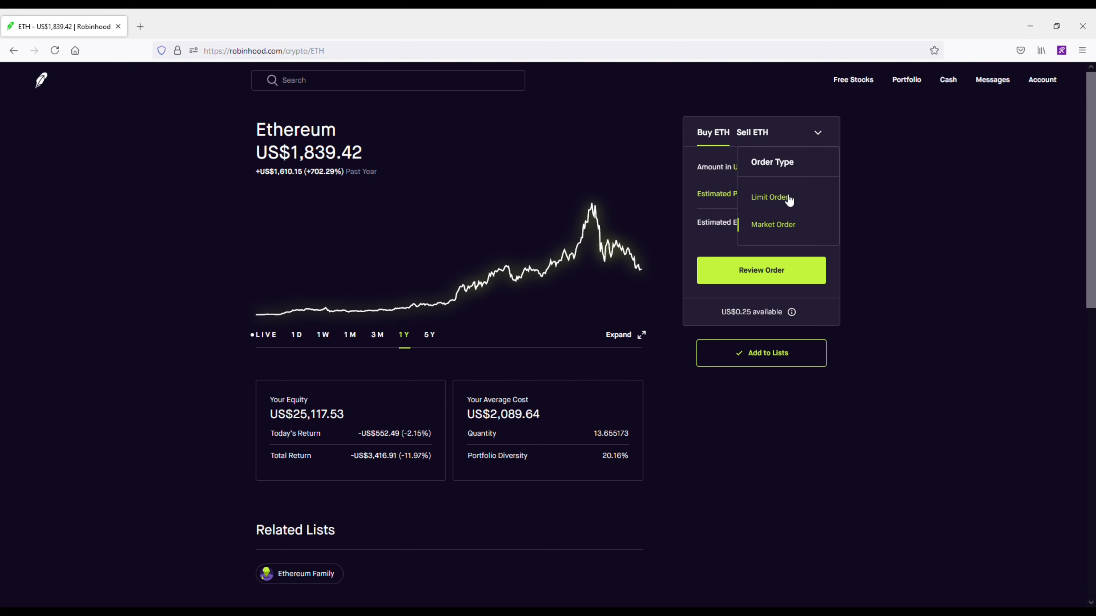
{"action": "left_click", "coordinate": [772, 224]}
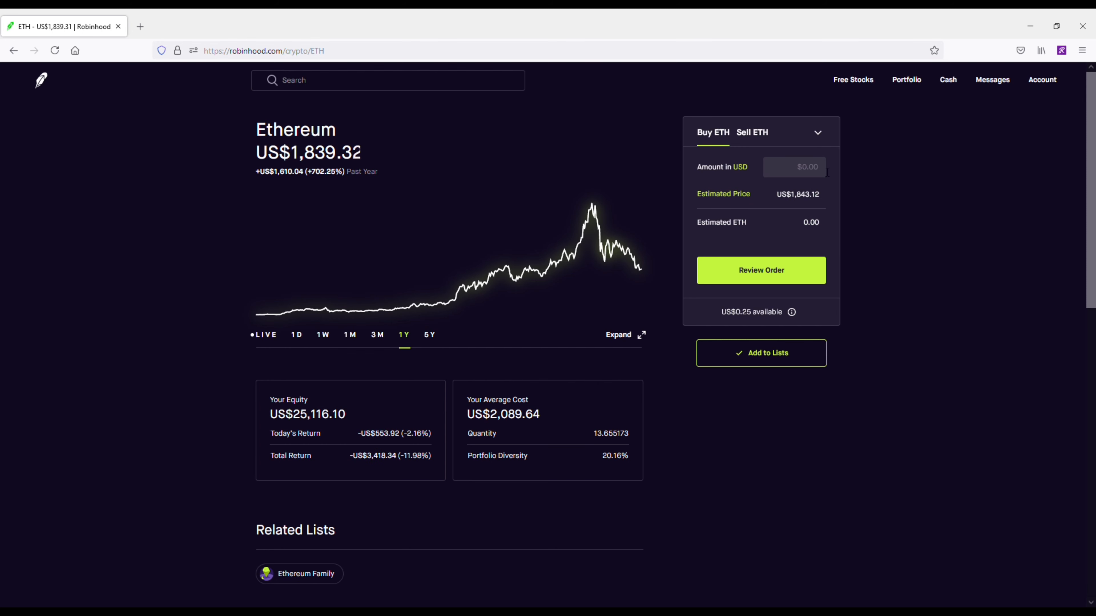
{"action": "left_click", "coordinate": [750, 132]}
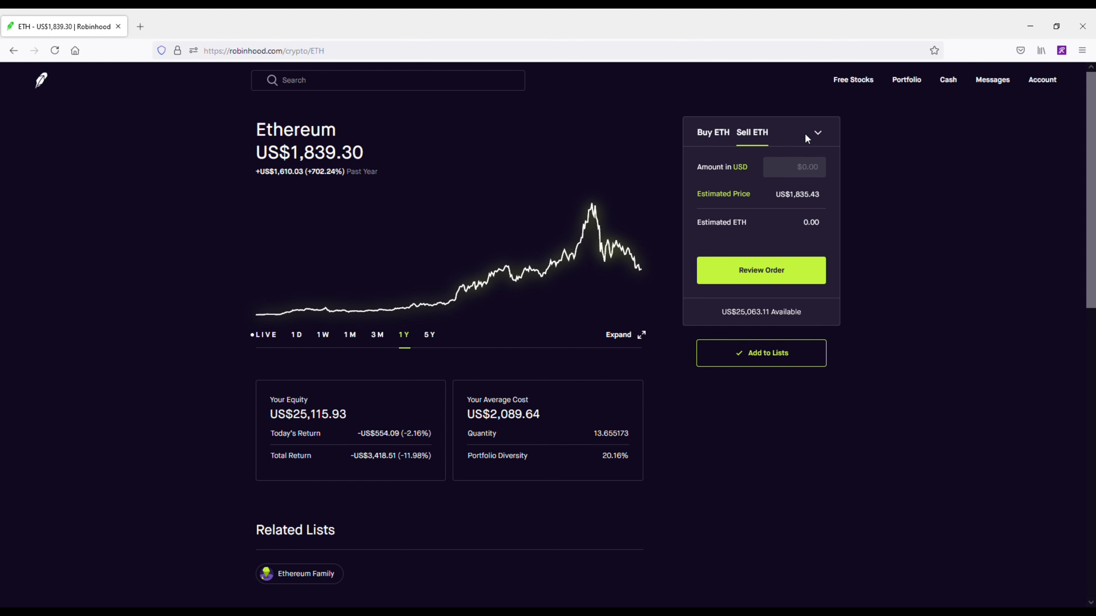
{"action": "left_click", "coordinate": [816, 133]}
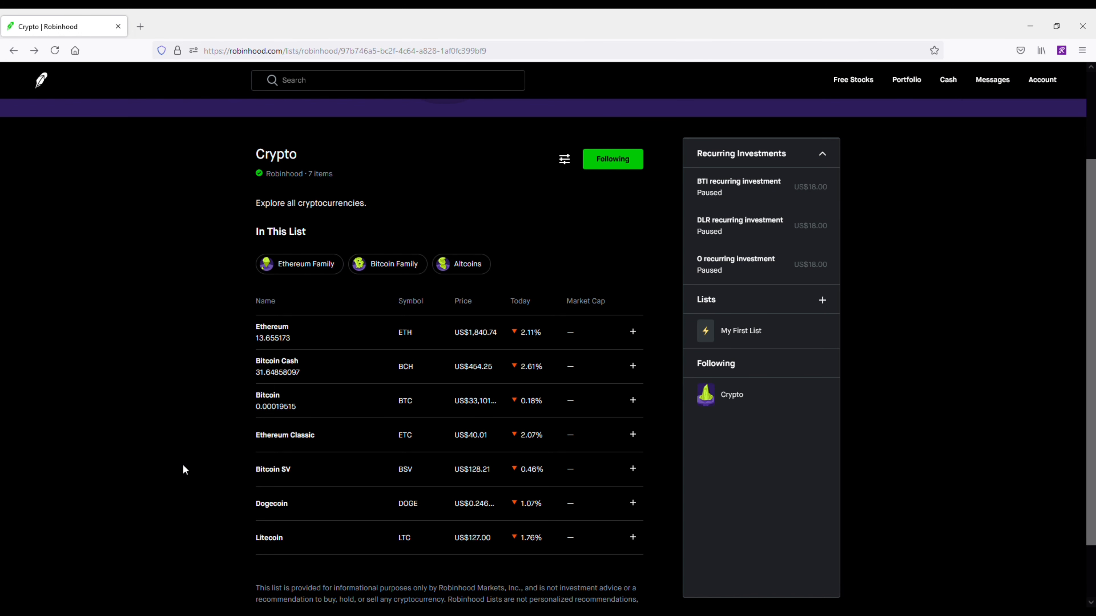
{"action": "mouse_move", "coordinate": [204, 363]}
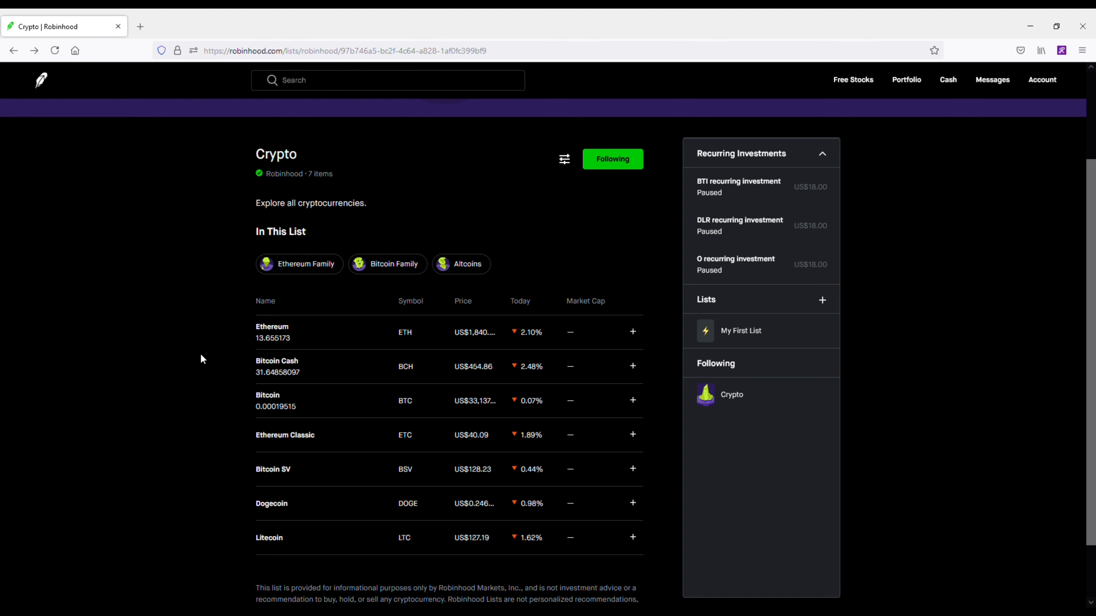
{"action": "mouse_move", "coordinate": [1042, 80]}
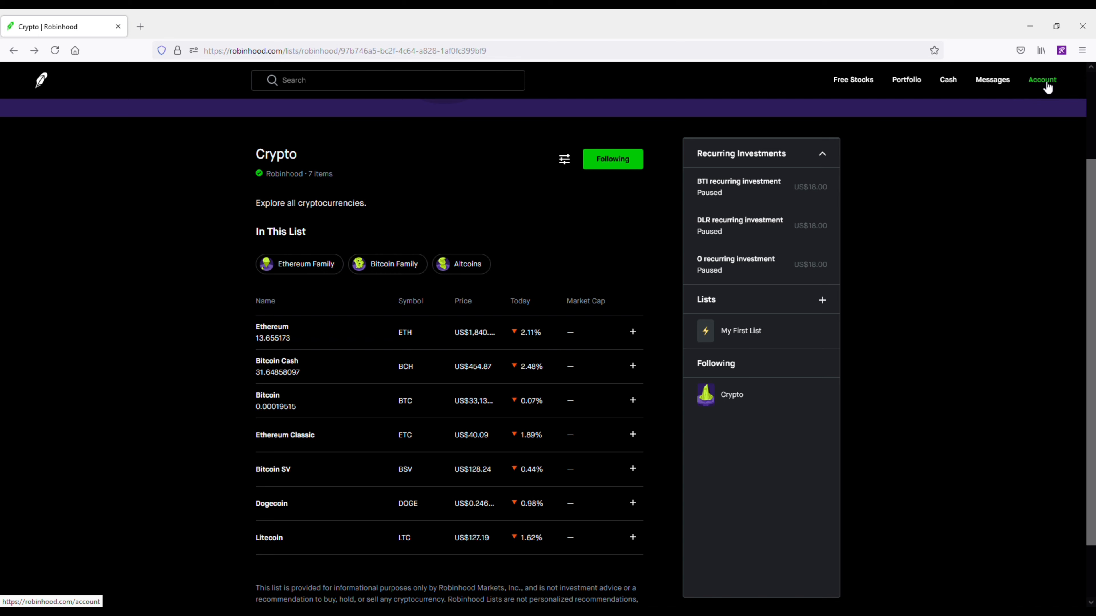
Step: From the account menu reach Settings and the Robinhood Gold margin investing section
{"action": "left_click", "coordinate": [1042, 79]}
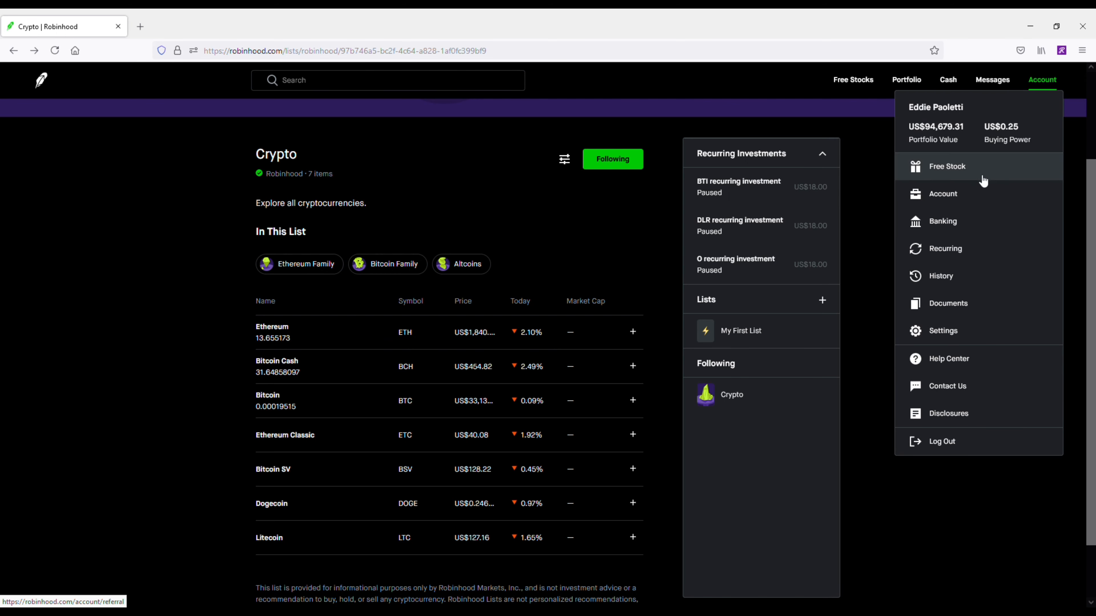
{"action": "left_click", "coordinate": [943, 193]}
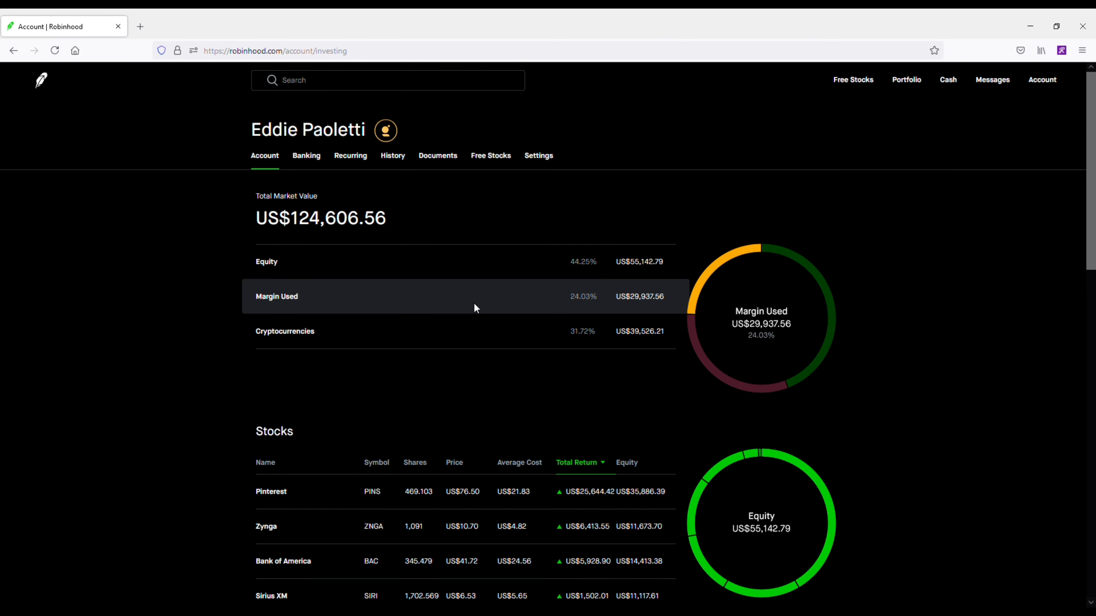
{"action": "mouse_move", "coordinate": [390, 299]}
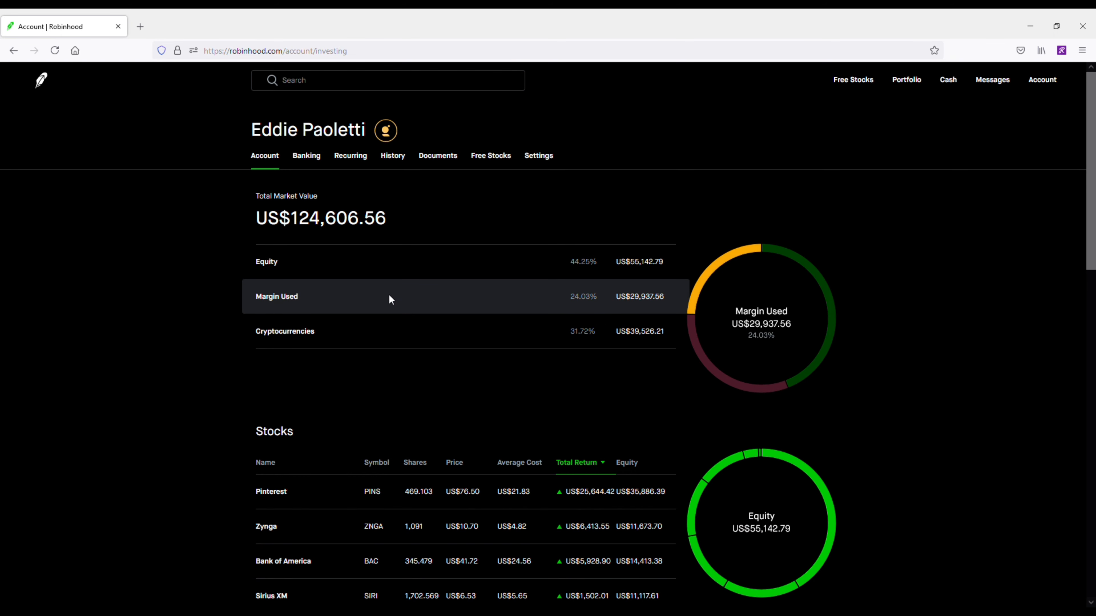
{"action": "left_click", "coordinate": [538, 155]}
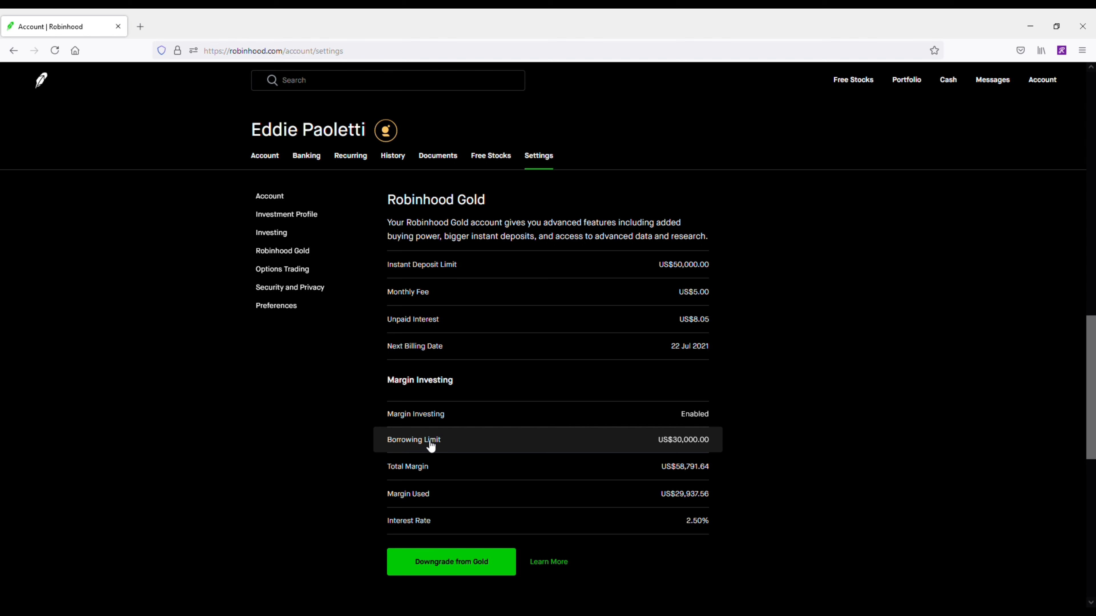
Step: Review the Robinhood Gold borrowing limit, total margin and interest rate details
{"action": "left_click", "coordinate": [414, 440]}
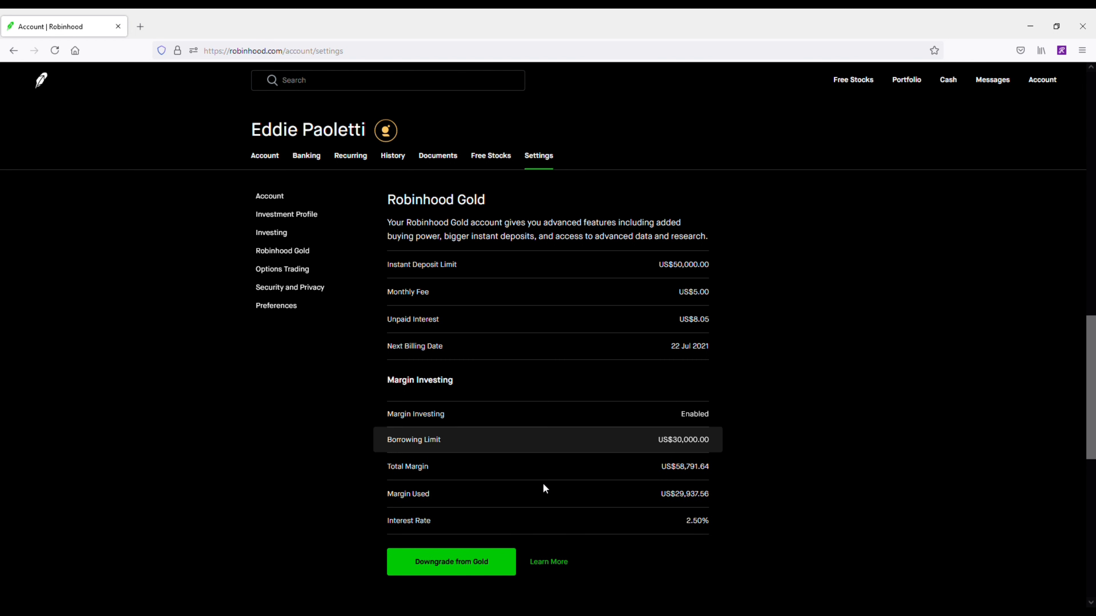
{"action": "mouse_move", "coordinate": [349, 464]}
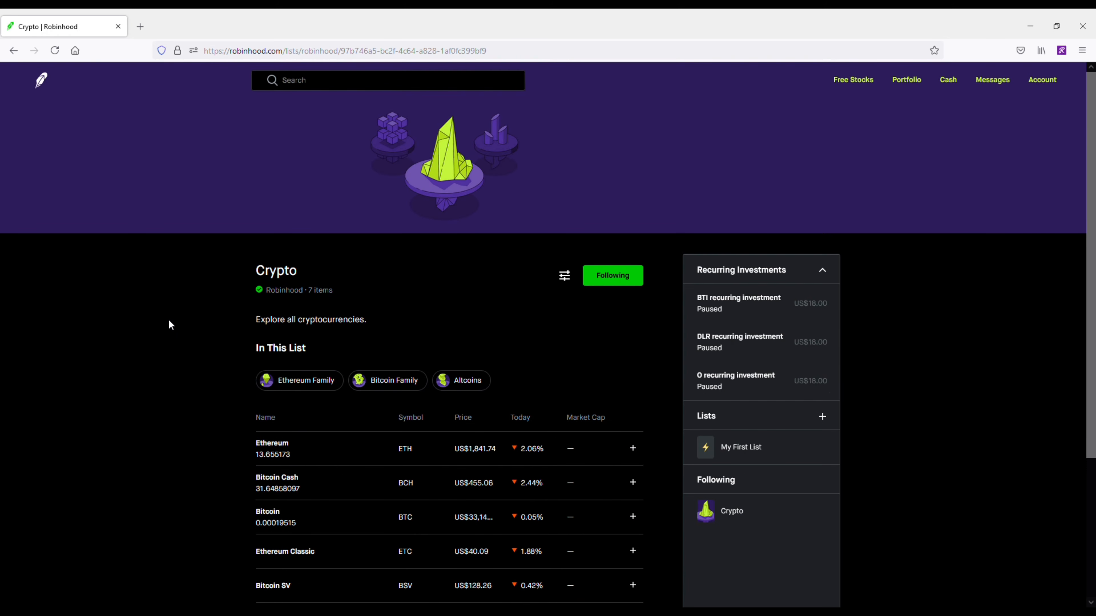
Step: From the Crypto list reopen Ethereum and set the form to a limit Sell ETH order
{"action": "scroll", "scroll_direction": "down", "scroll_amount": 3}
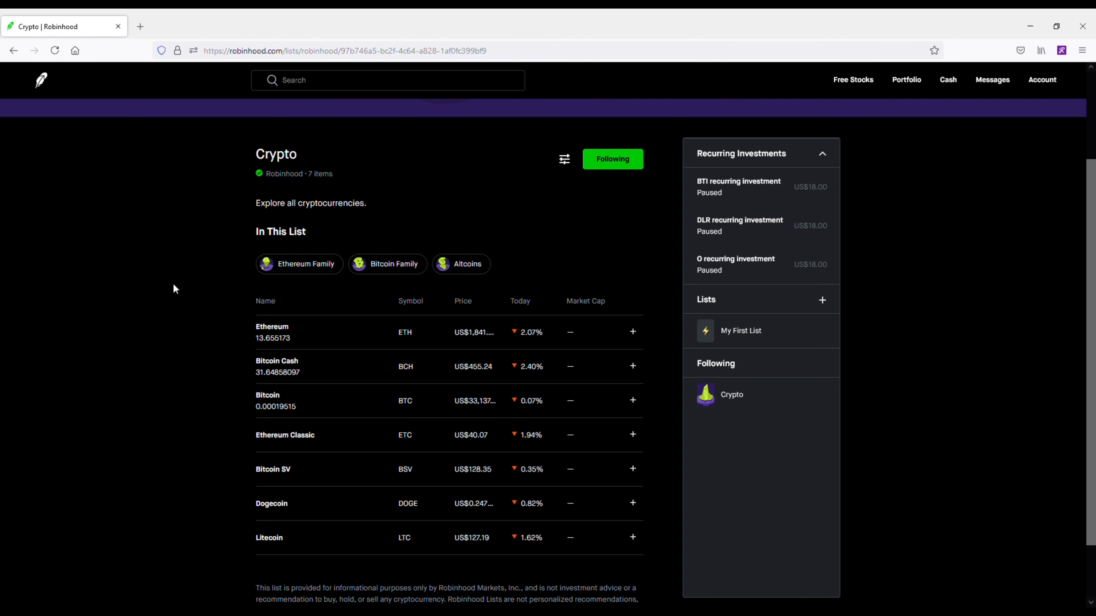
{"action": "mouse_move", "coordinate": [298, 335]}
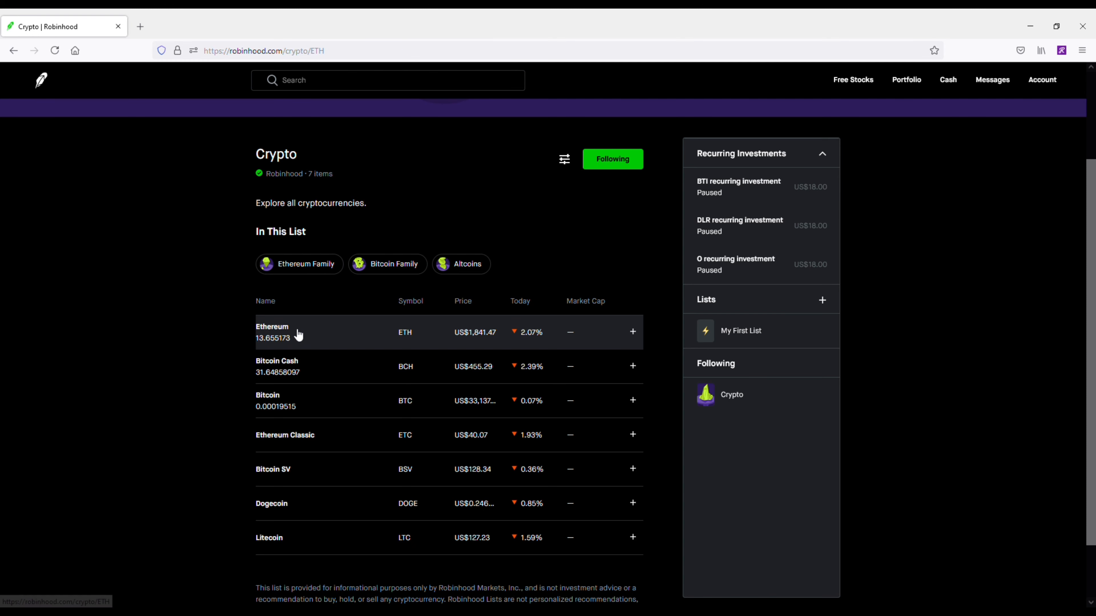
{"action": "left_click", "coordinate": [272, 332]}
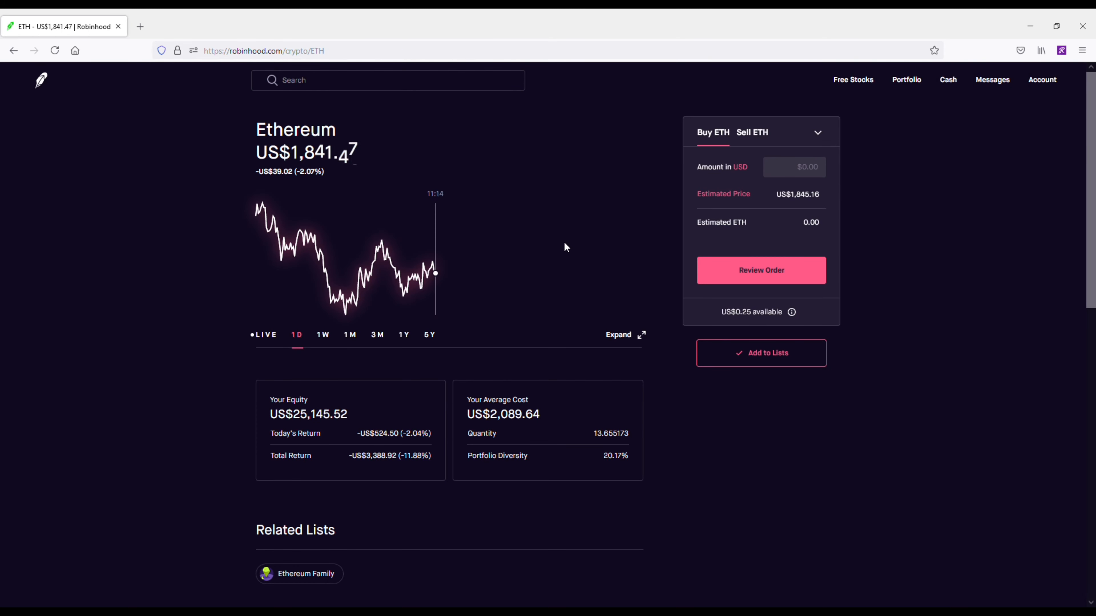
{"action": "left_click", "coordinate": [751, 132]}
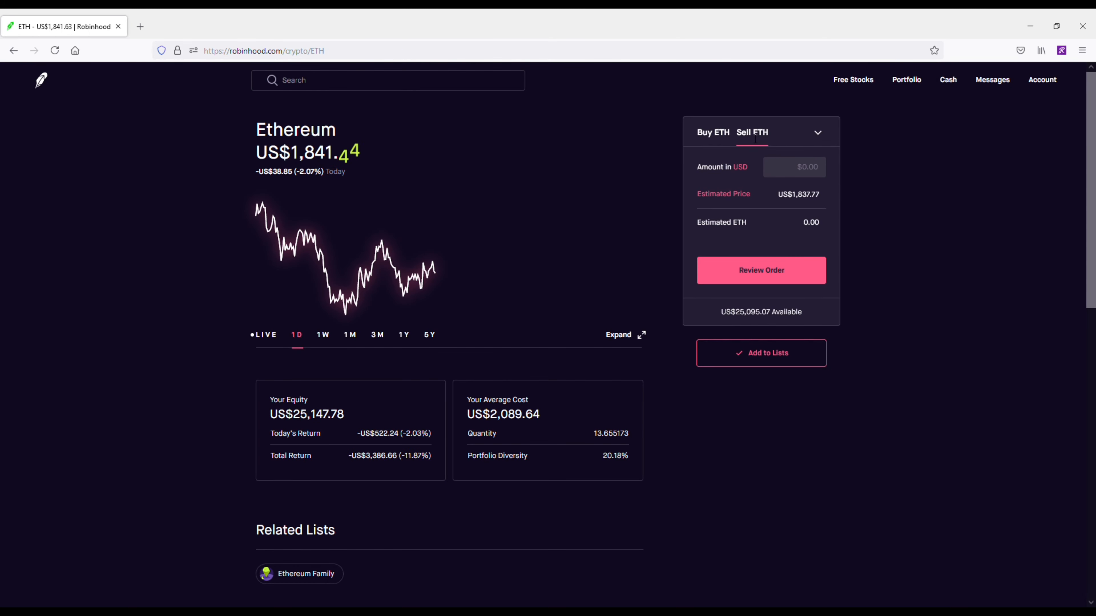
{"action": "left_click", "coordinate": [816, 131]}
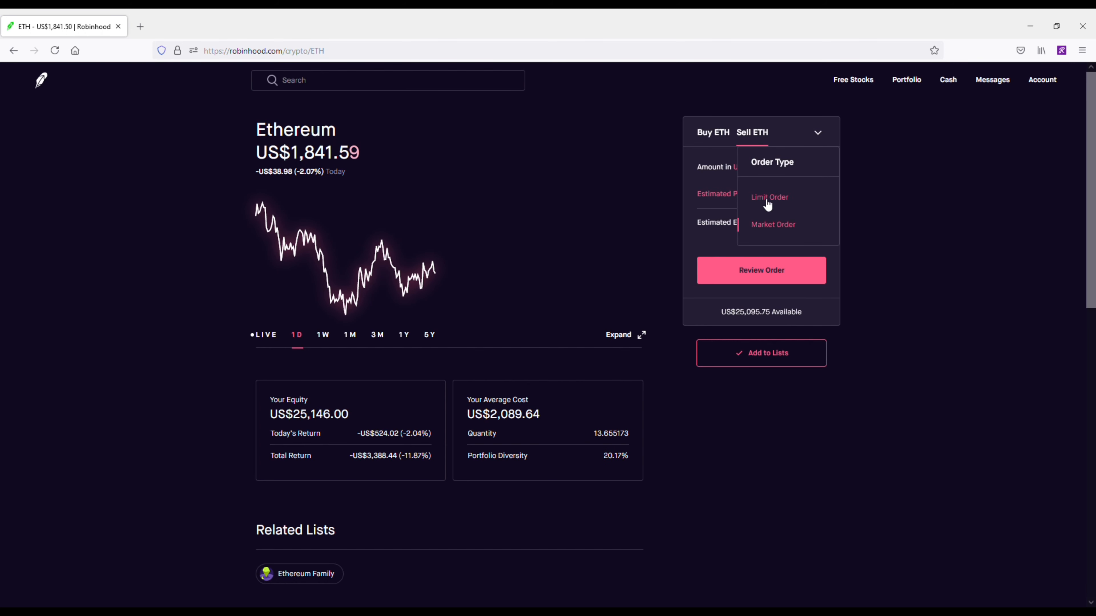
{"action": "left_click", "coordinate": [770, 197]}
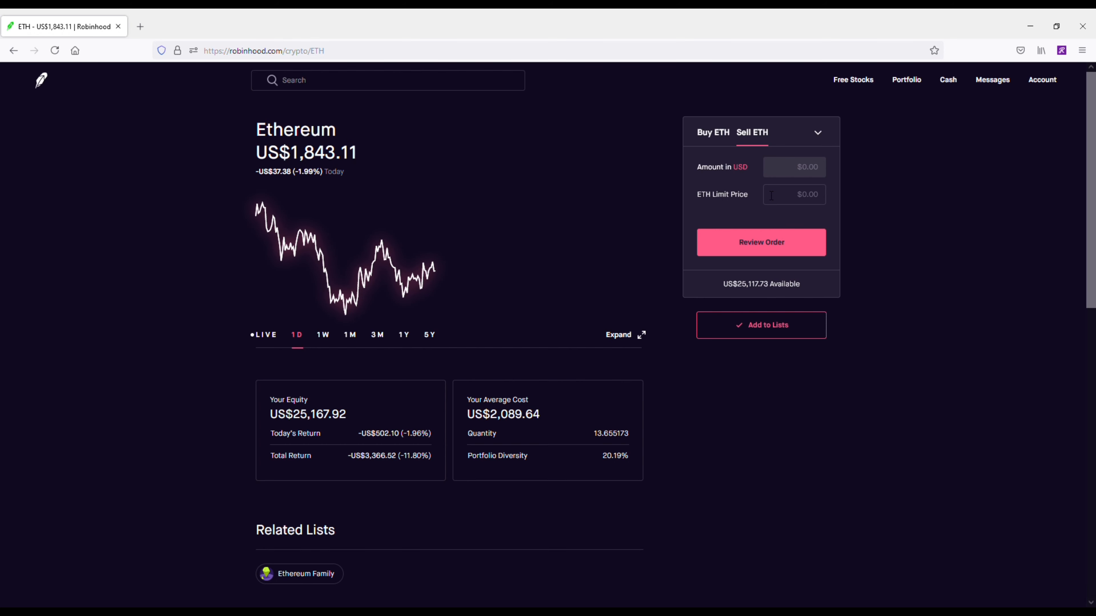
Step: Switch back to Buy ETH and scroll past News to the History of past limit buys
{"action": "left_click", "coordinate": [712, 132]}
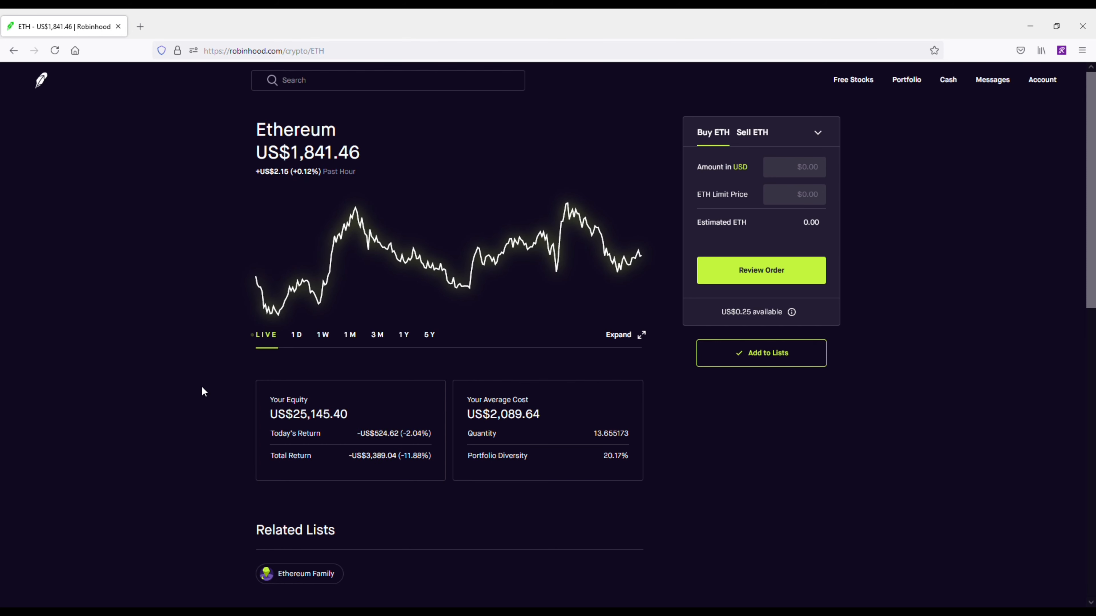
{"action": "scroll", "scroll_direction": "down", "scroll_amount": 3}
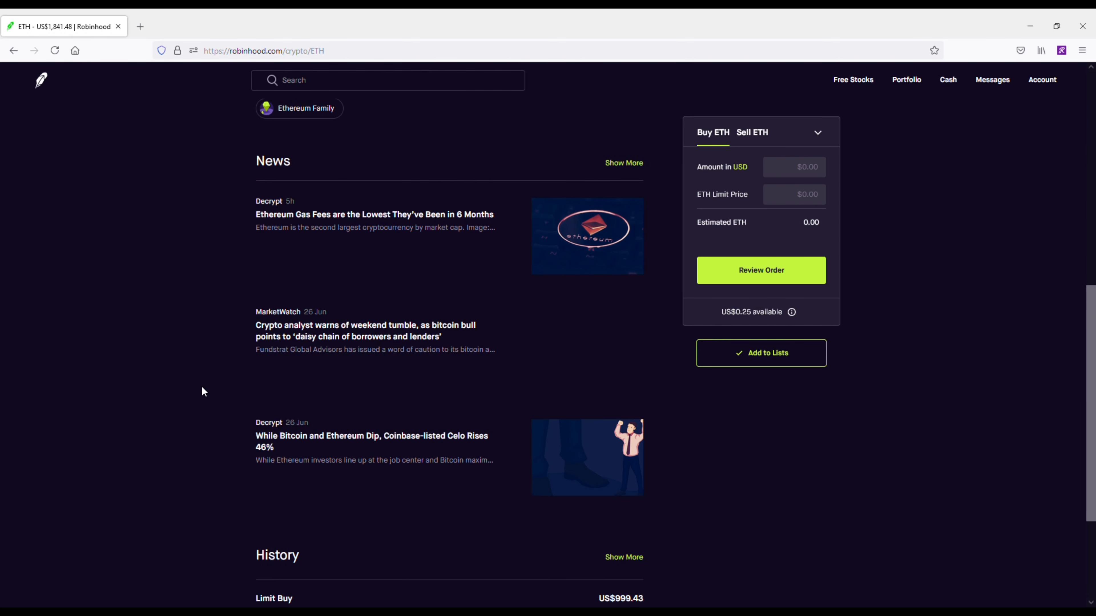
{"action": "scroll", "scroll_direction": "down", "scroll_amount": 3}
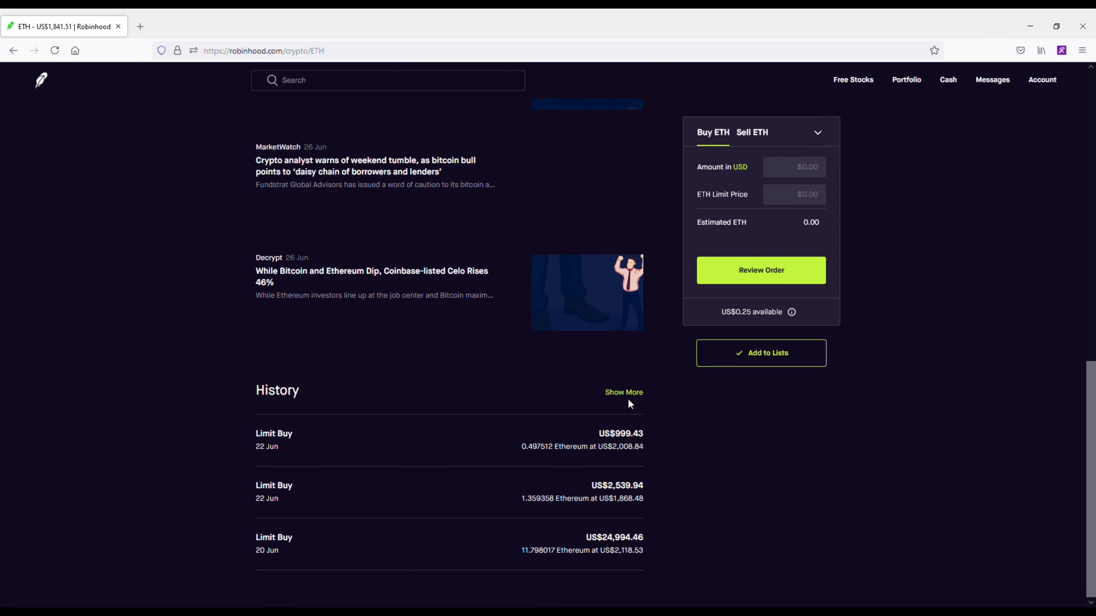
Step: Show the full Ethereum History and expand then collapse the 8 Feb limit sell details
{"action": "left_click", "coordinate": [623, 392]}
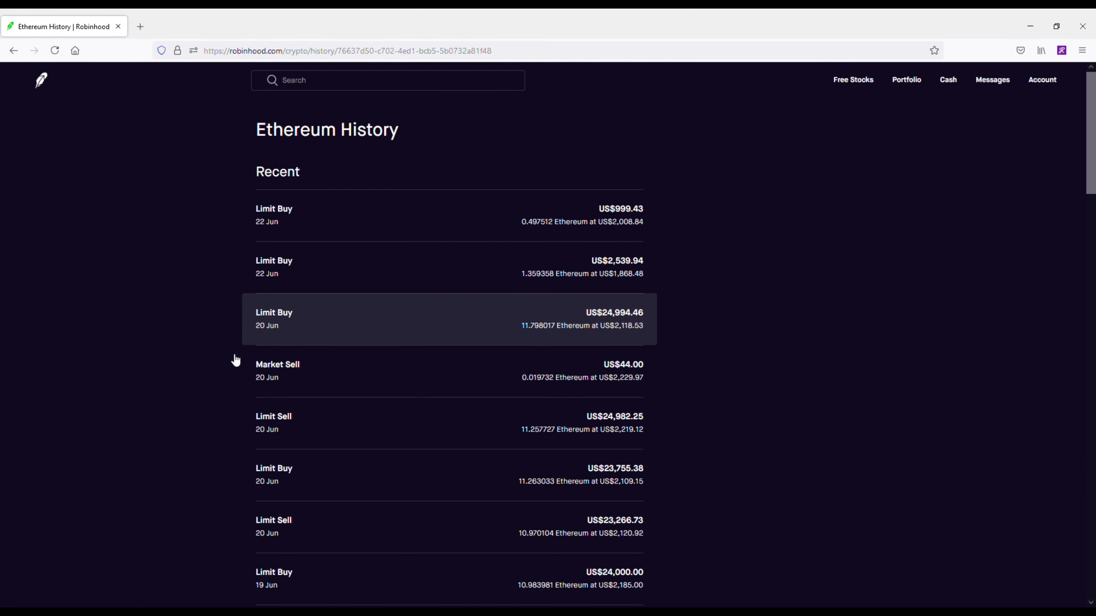
{"action": "mouse_move", "coordinate": [214, 389]}
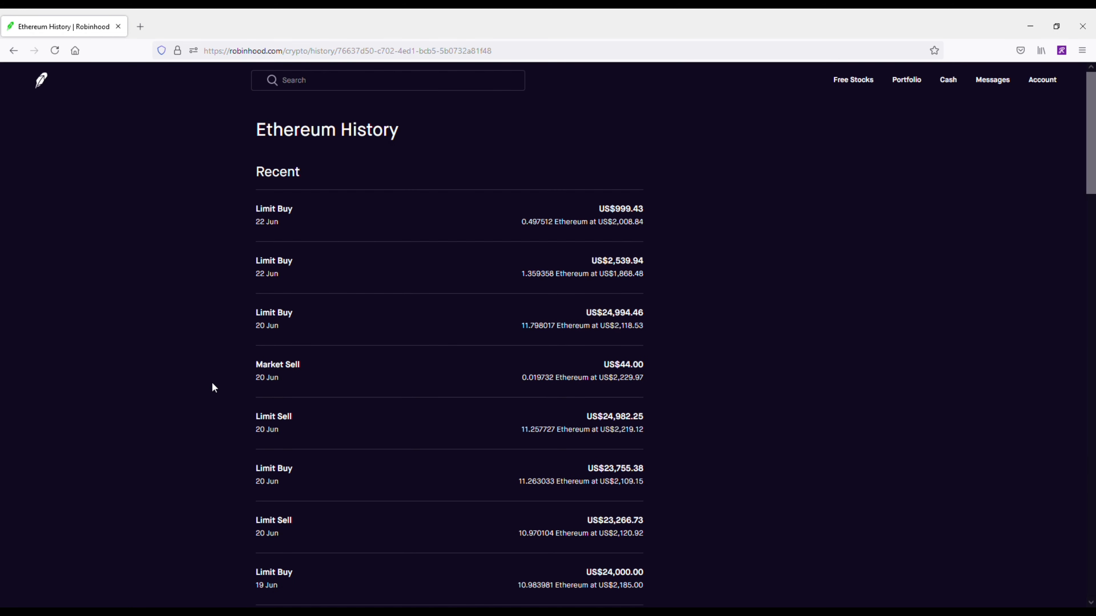
{"action": "scroll", "scroll_direction": "down", "scroll_amount": 3}
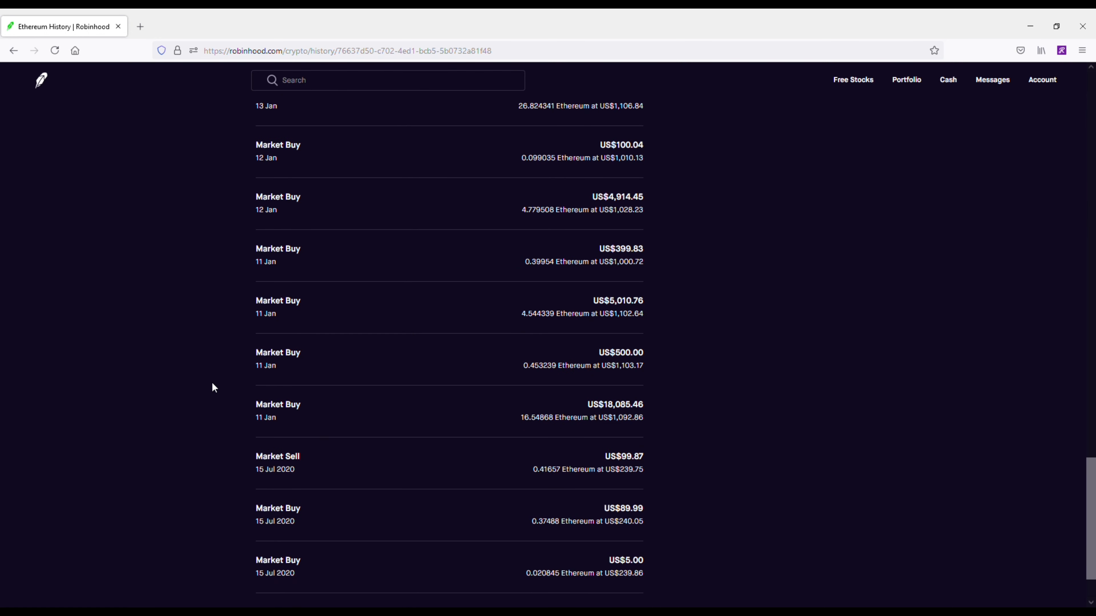
{"action": "scroll", "scroll_direction": "down", "scroll_amount": 3}
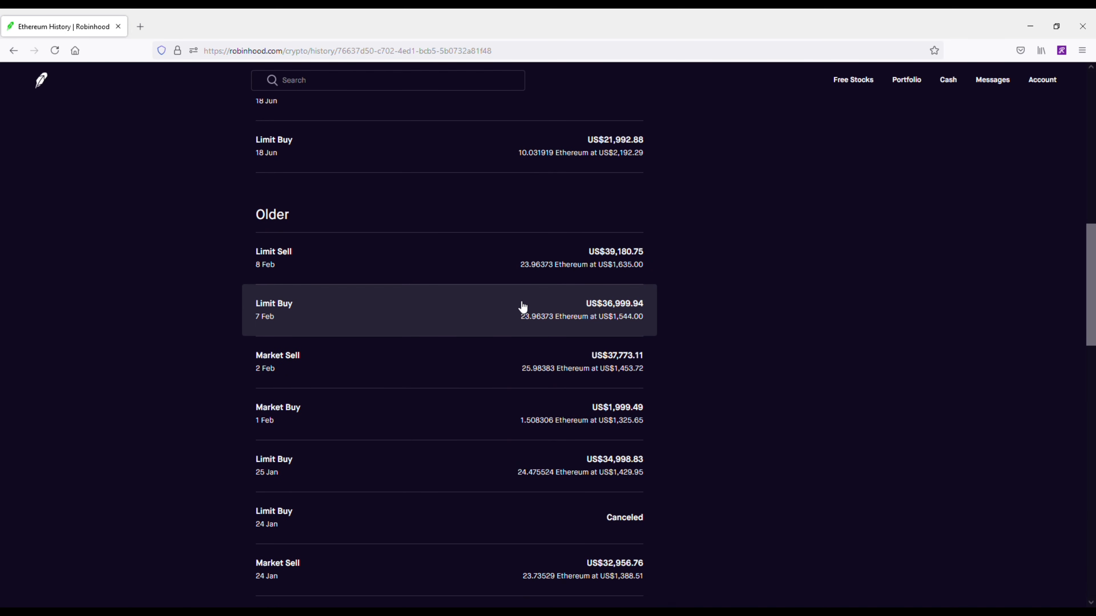
{"action": "left_click", "coordinate": [448, 258]}
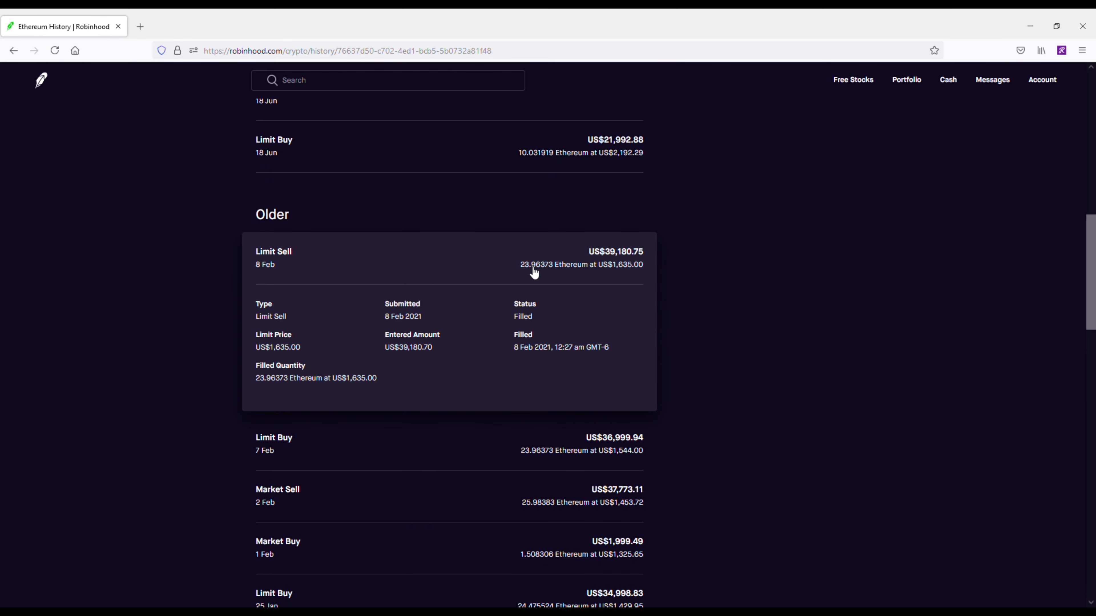
{"action": "left_click", "coordinate": [448, 258]}
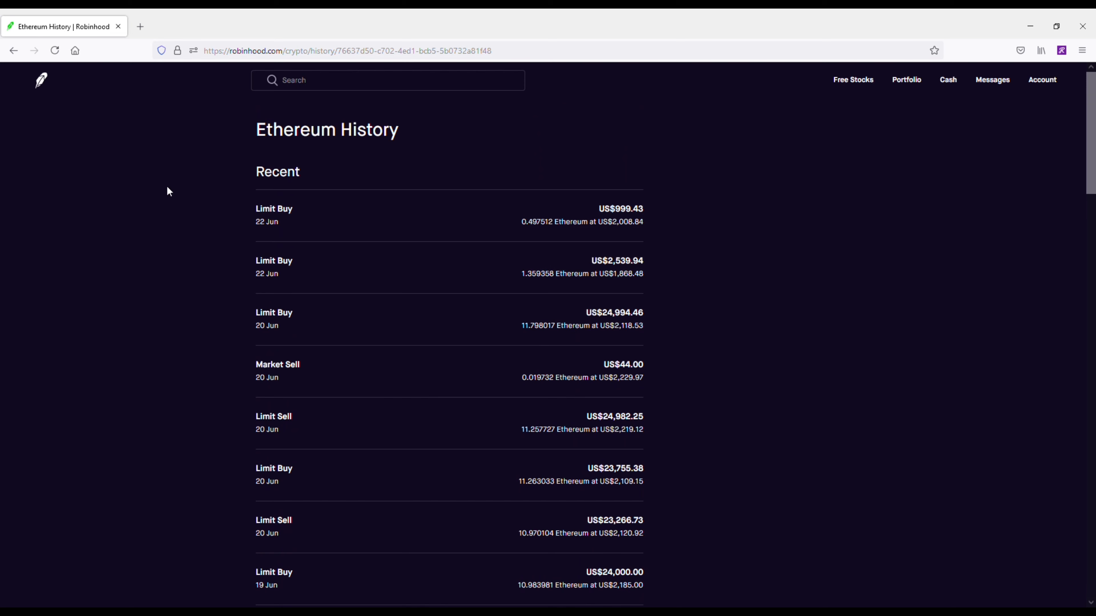
Step: Return to the Ethereum page and show its three-month price chart
{"action": "left_click", "coordinate": [13, 50]}
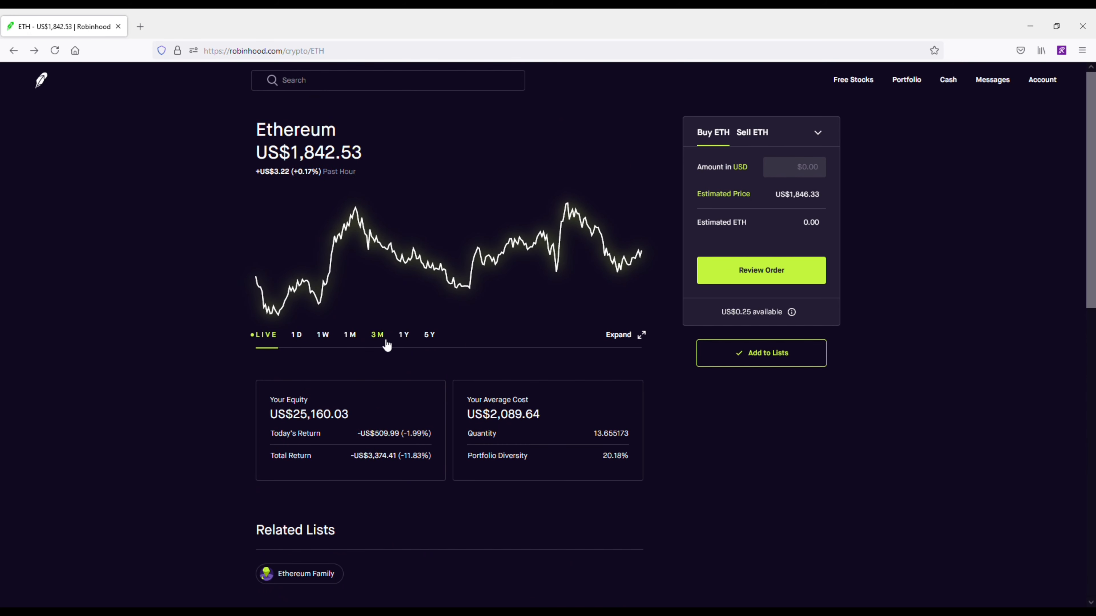
{"action": "left_click", "coordinate": [377, 335]}
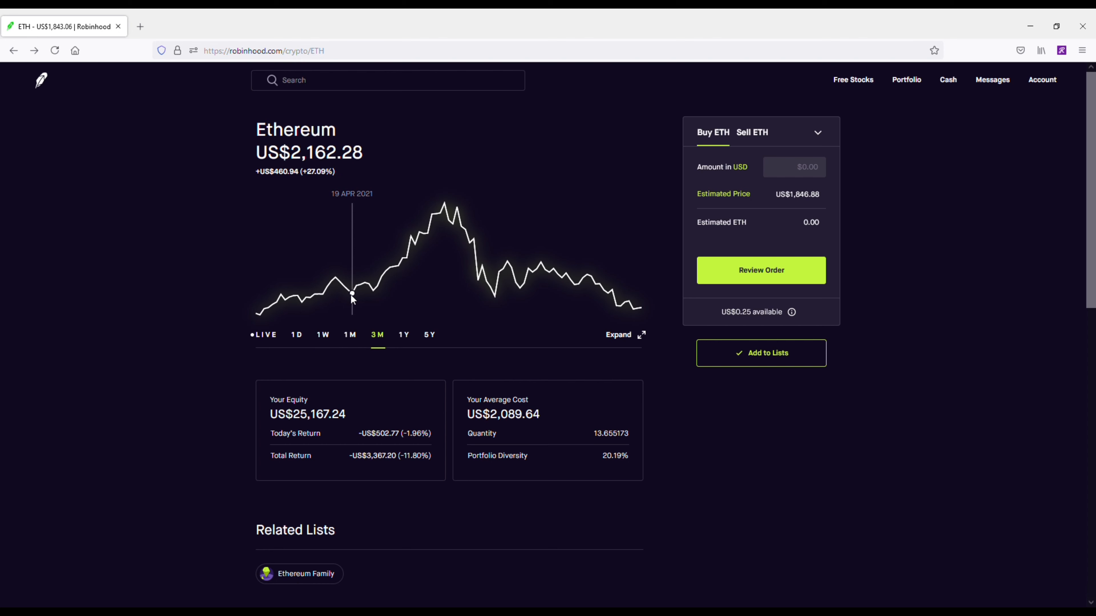
{"action": "mouse_move", "coordinate": [356, 287]}
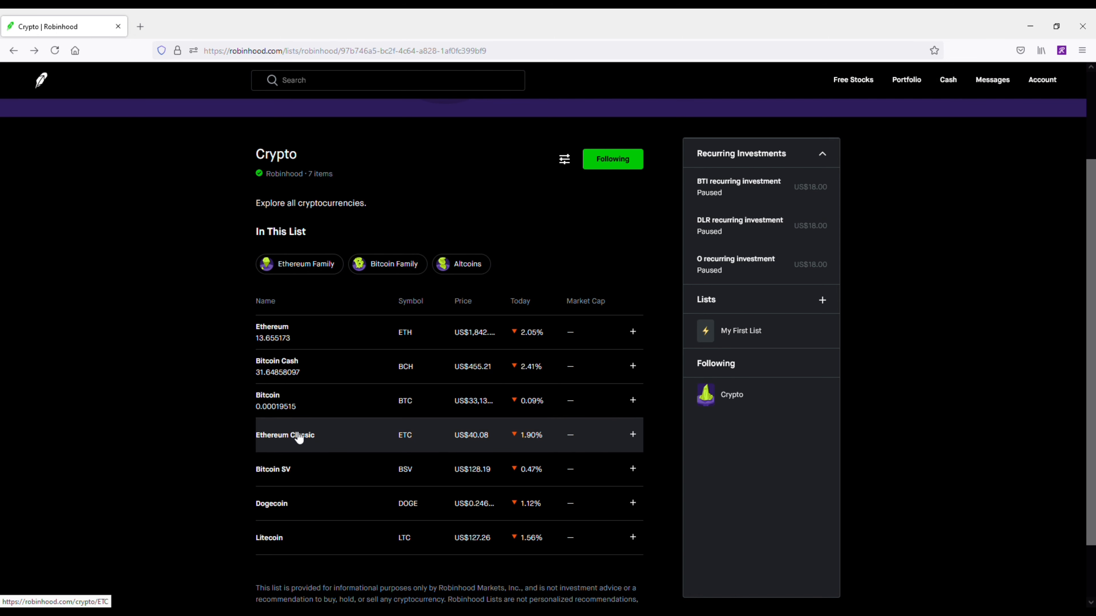
Step: View Ethereum Classic's 1M, 3M and 1Y charts, then go back to the Crypto list
{"action": "left_click", "coordinate": [285, 435]}
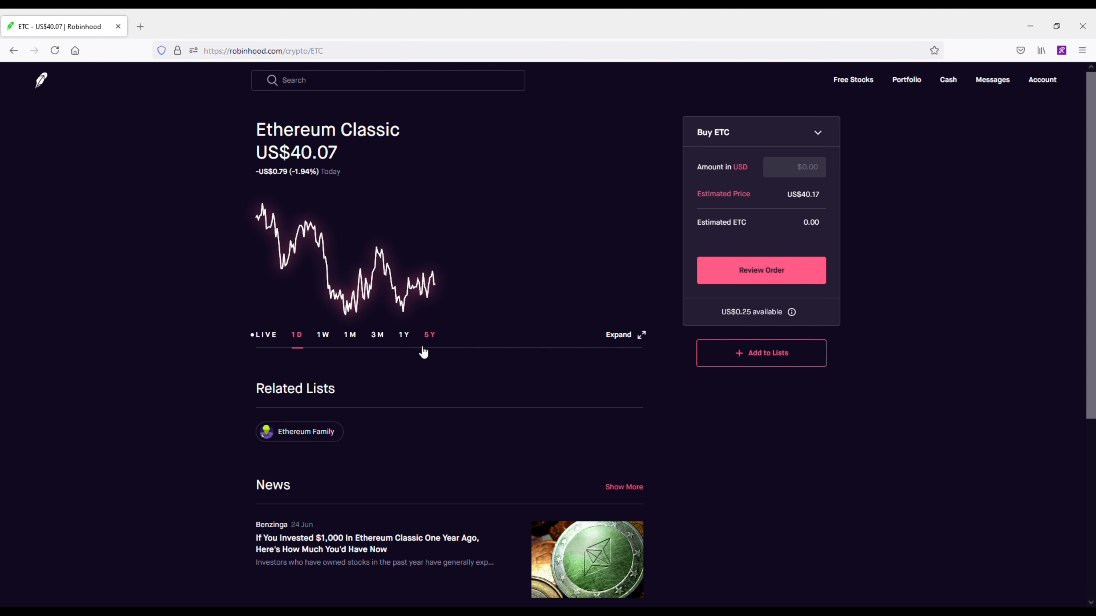
{"action": "left_click", "coordinate": [350, 335]}
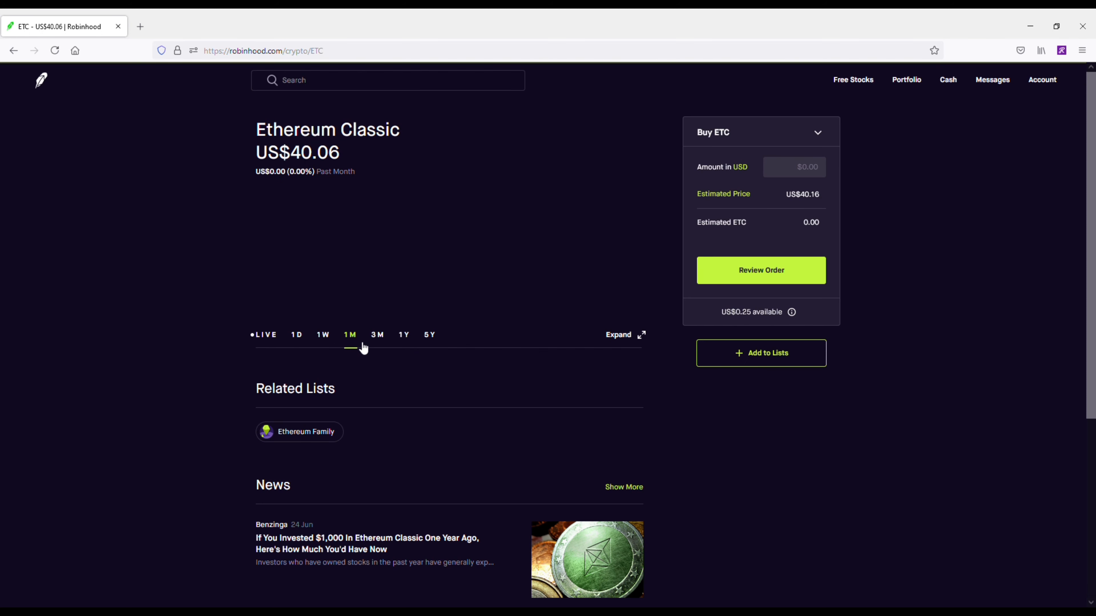
{"action": "left_click", "coordinate": [376, 335]}
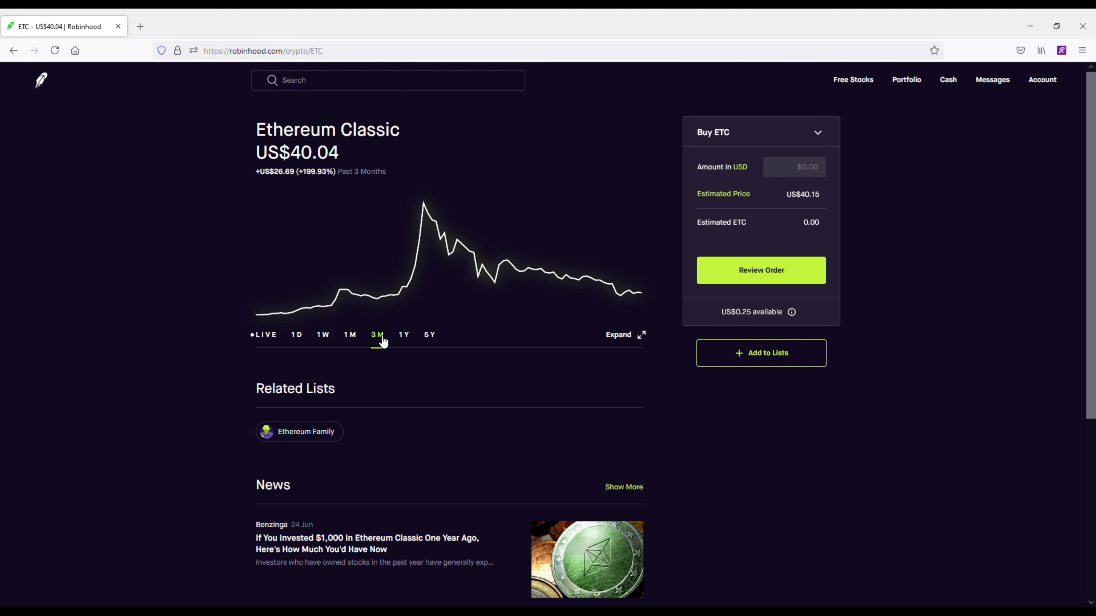
{"action": "left_click", "coordinate": [404, 335]}
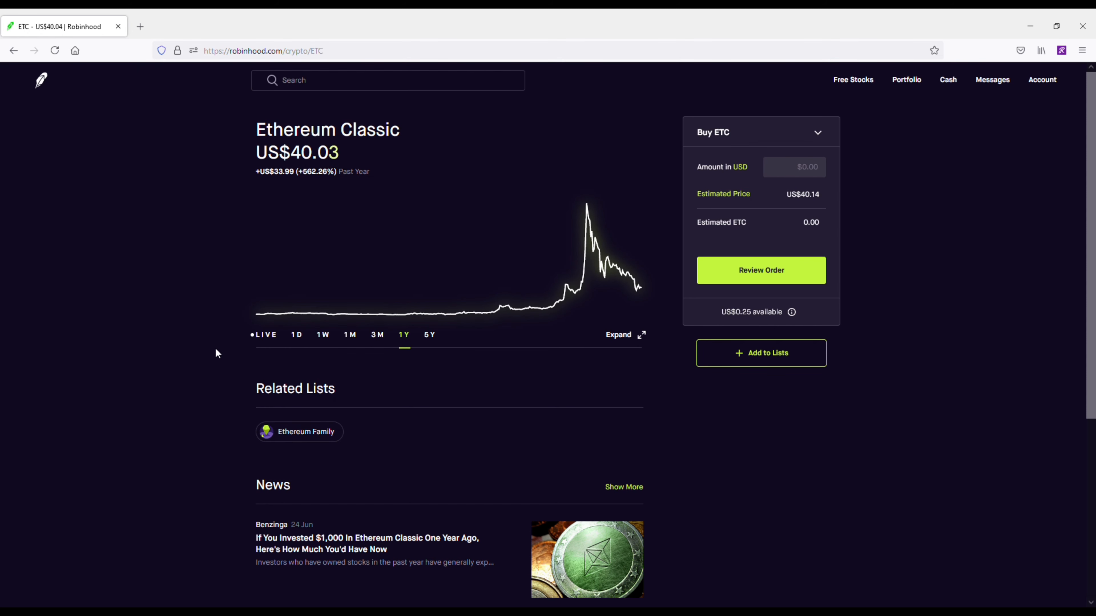
{"action": "left_click", "coordinate": [13, 50]}
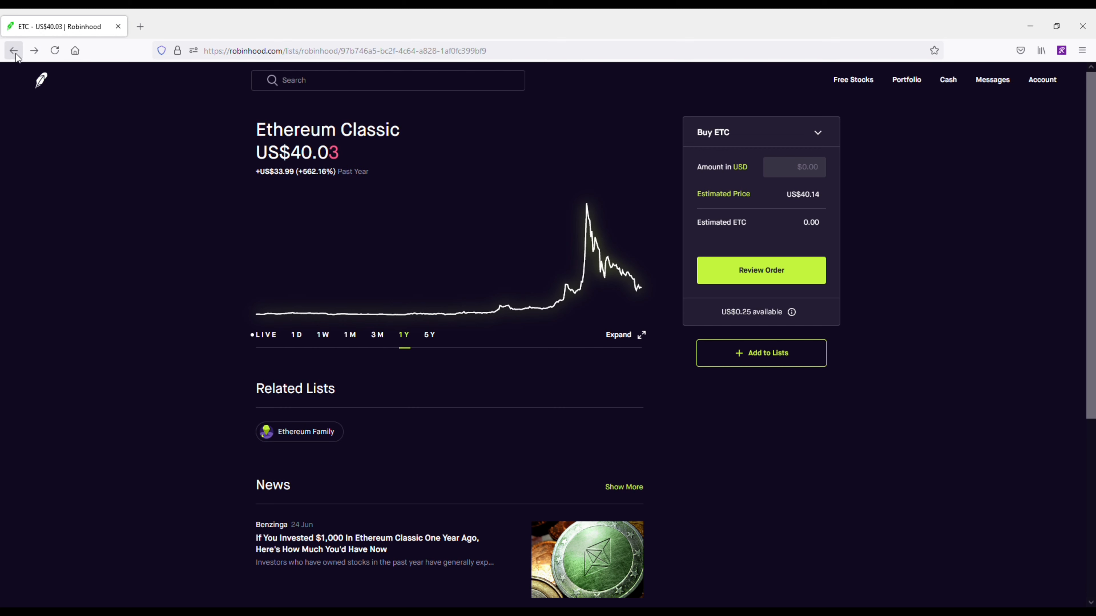
Step: View Dogecoin's 1M and 3M price charts, then go back to the Crypto list
{"action": "left_click", "coordinate": [13, 50]}
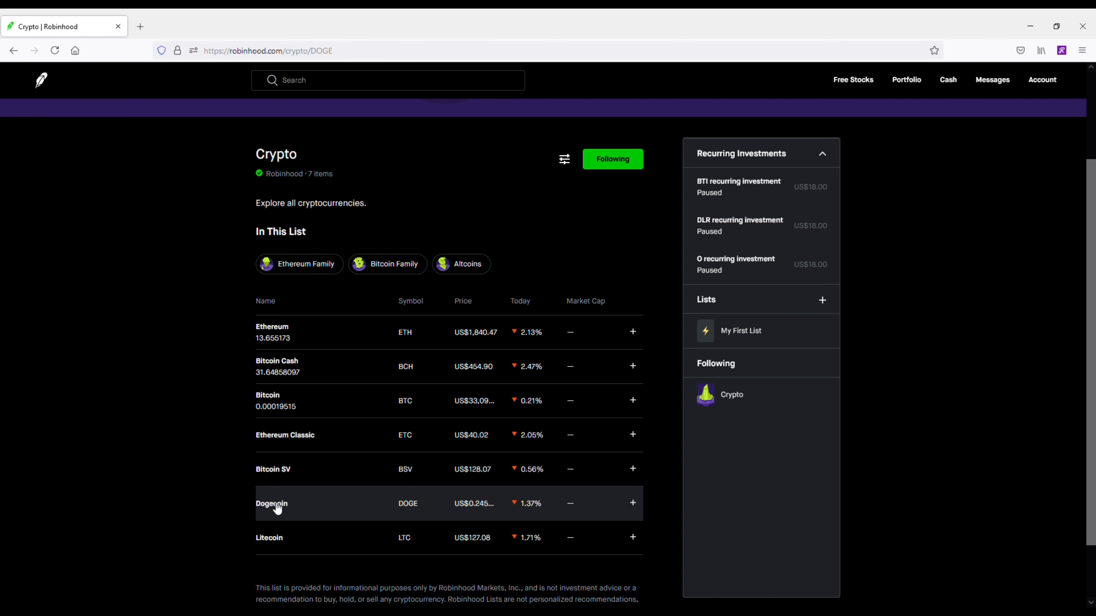
{"action": "left_click", "coordinate": [271, 504]}
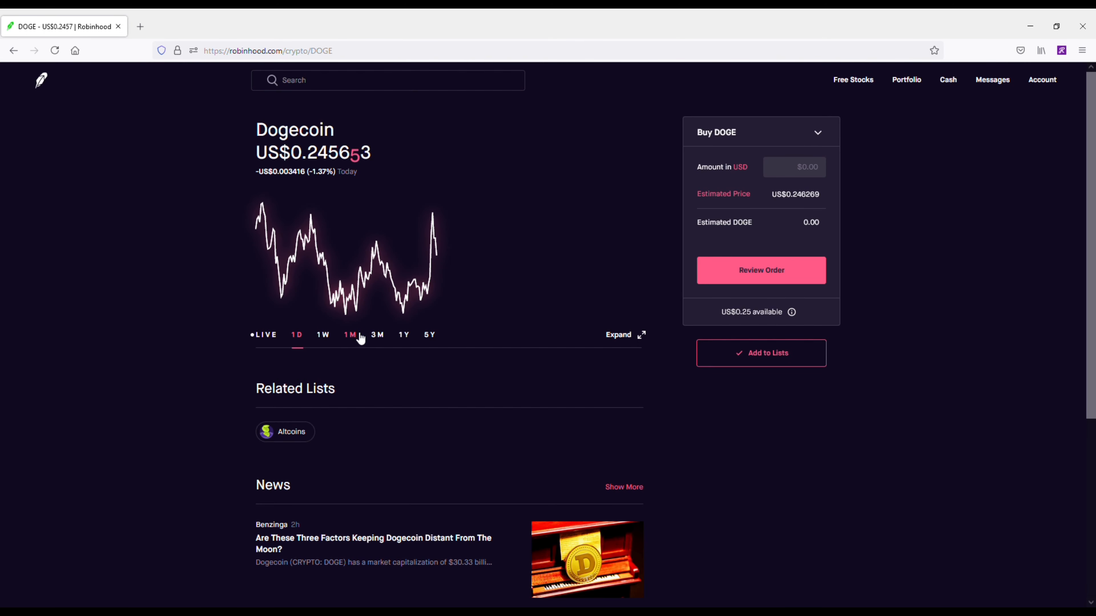
{"action": "left_click", "coordinate": [350, 335]}
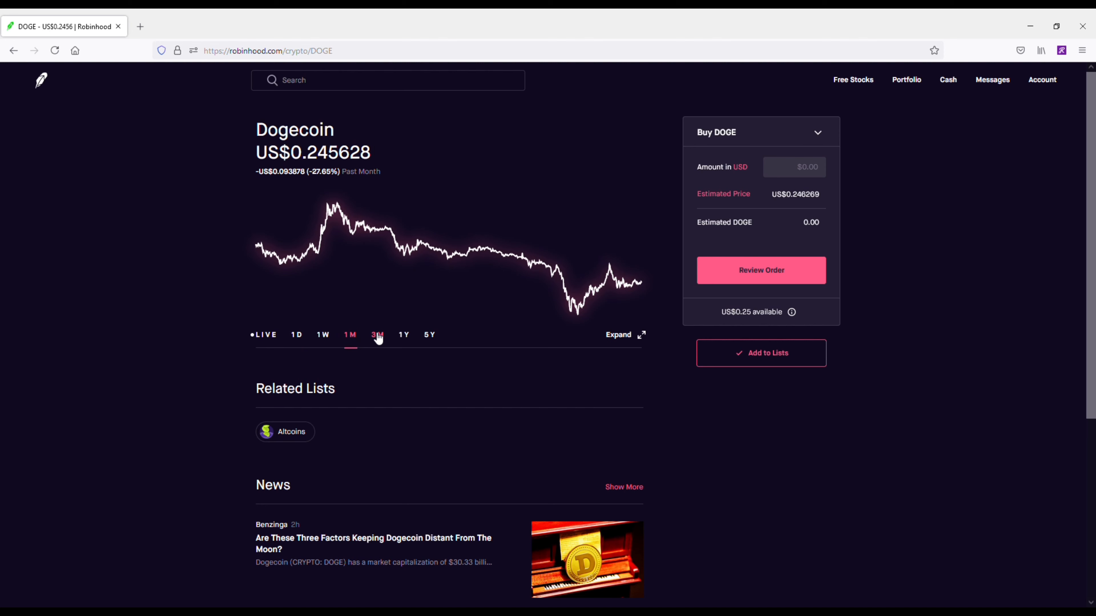
{"action": "left_click", "coordinate": [377, 336]}
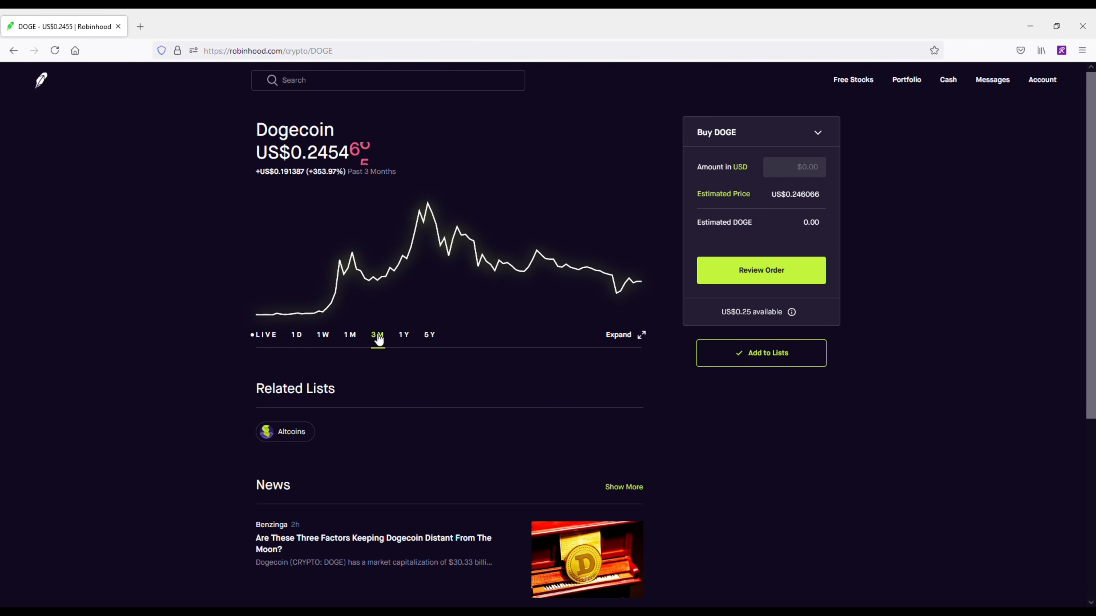
{"action": "left_click", "coordinate": [13, 50]}
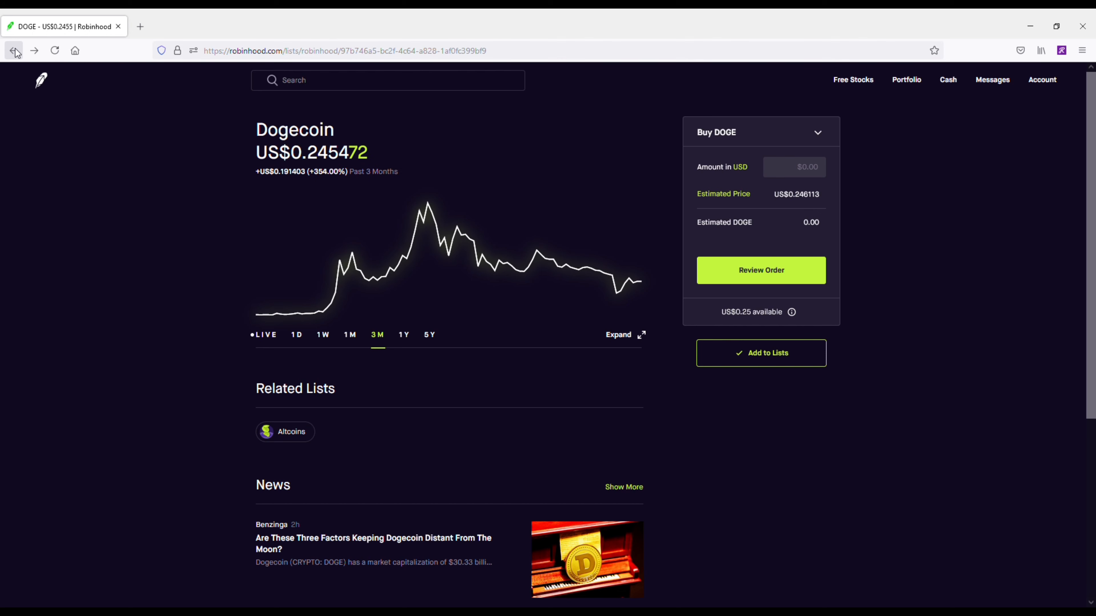
Step: Go back from the Dogecoin page to the followed Crypto list of seven coins
{"action": "left_click", "coordinate": [14, 50]}
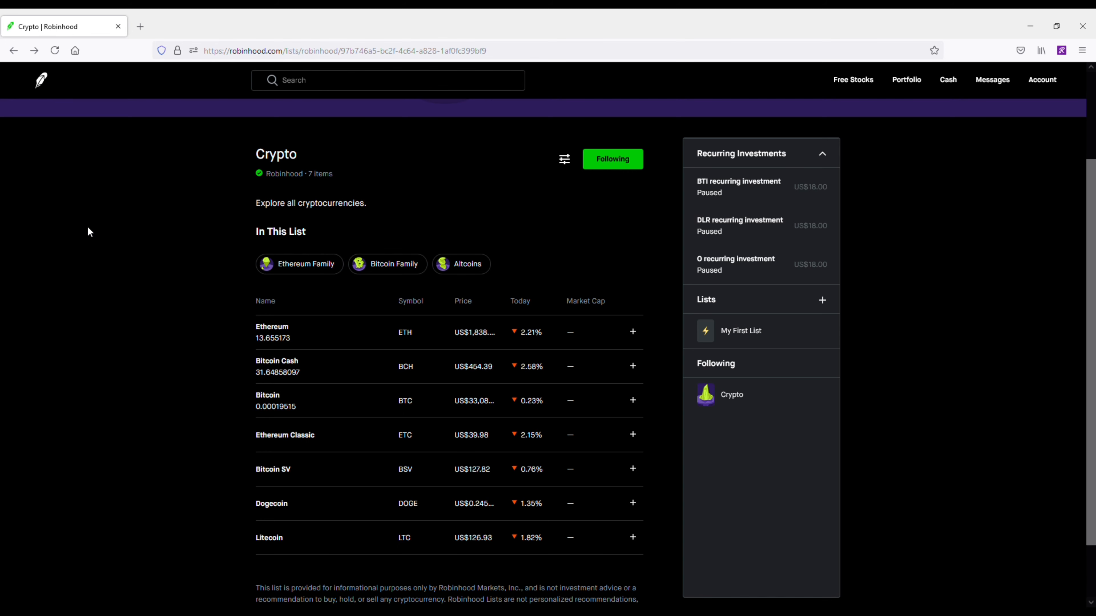
{"action": "mouse_move", "coordinate": [71, 212]}
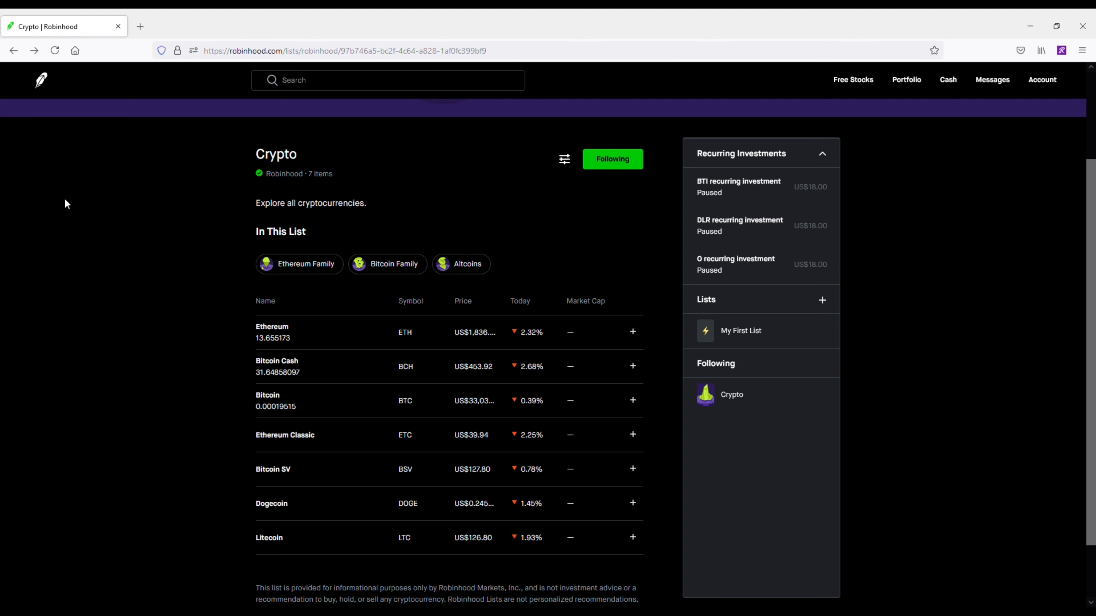
{"action": "mouse_move", "coordinate": [134, 237]}
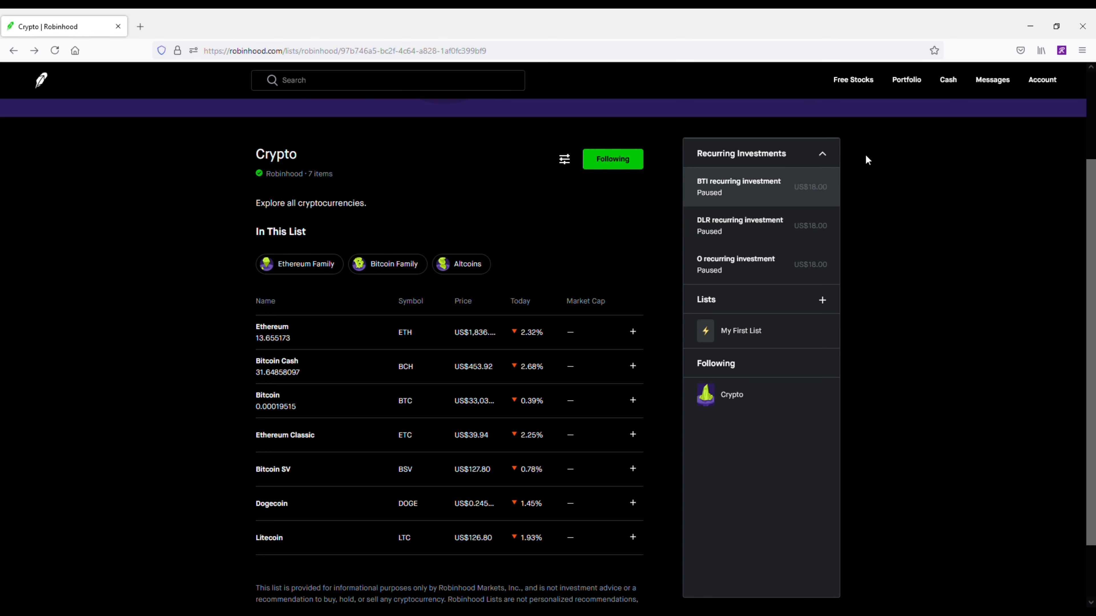
{"action": "mouse_move", "coordinate": [1052, 110]}
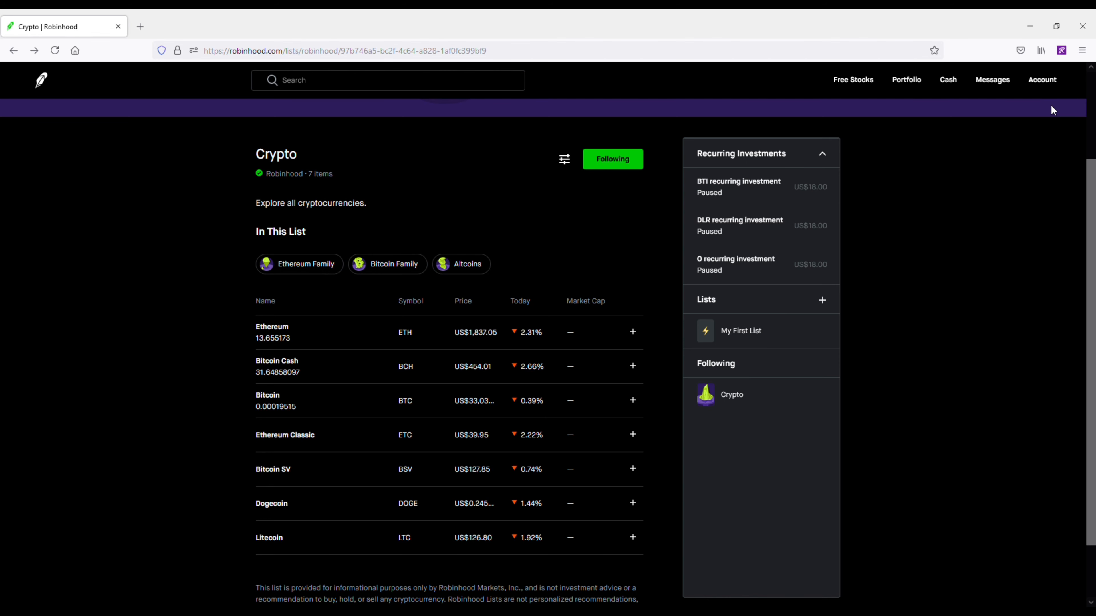